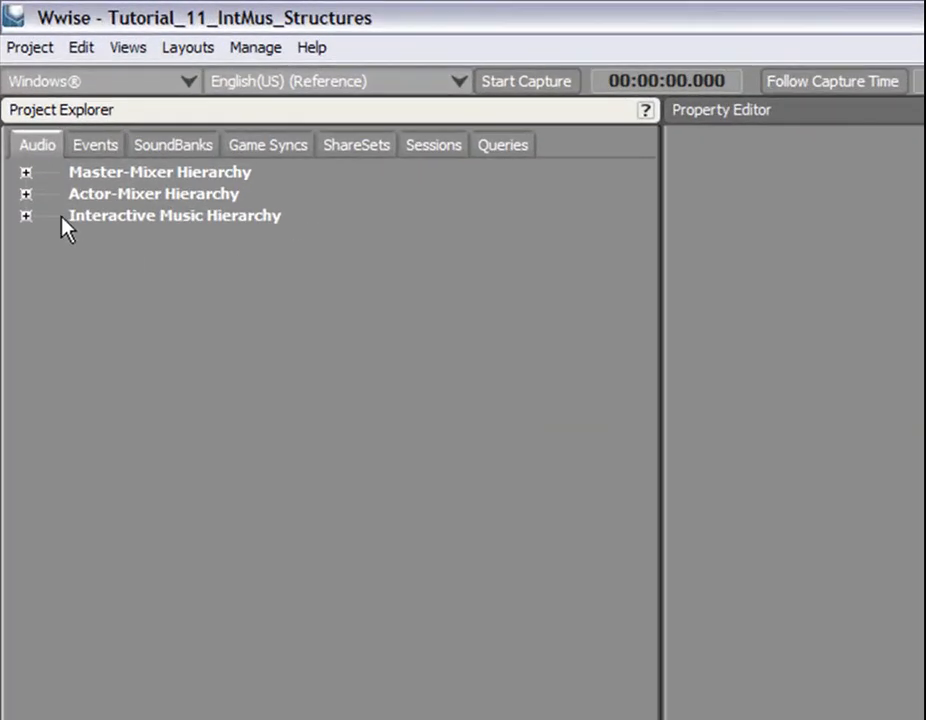
mouse_move(265, 245)
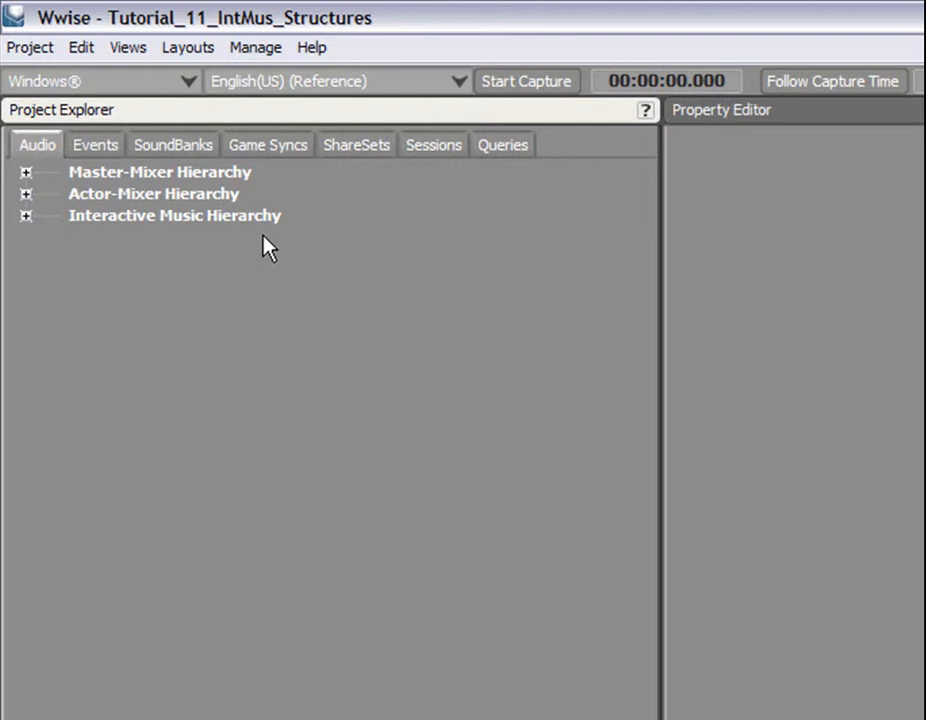
Import the Fight_Seg01_A through Fight_Seg04_B WAV files into the Default Work Unit
click(25, 216)
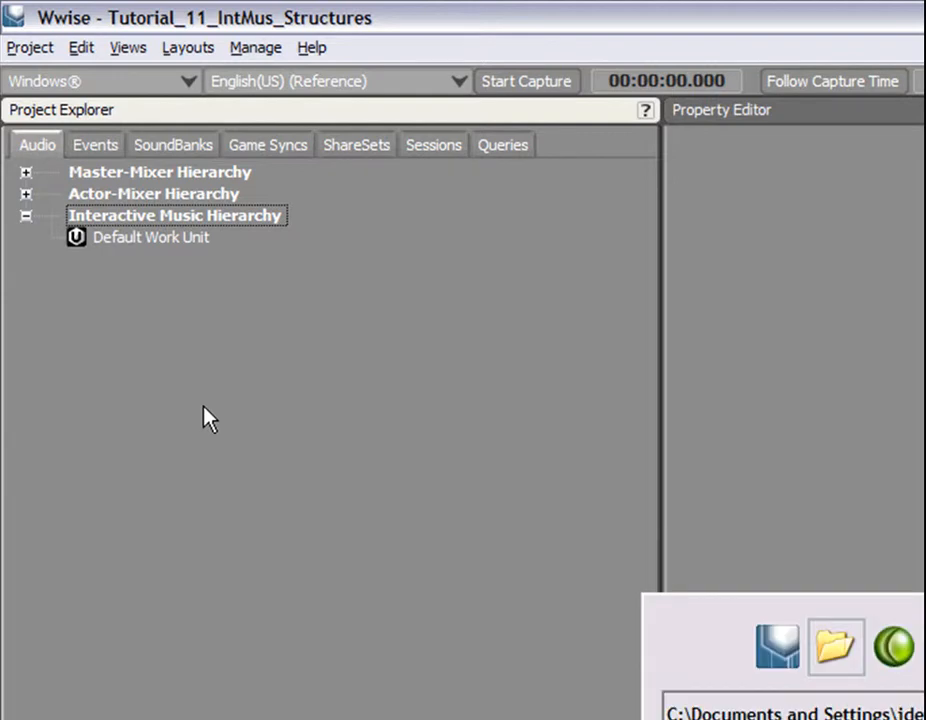
click(836, 646)
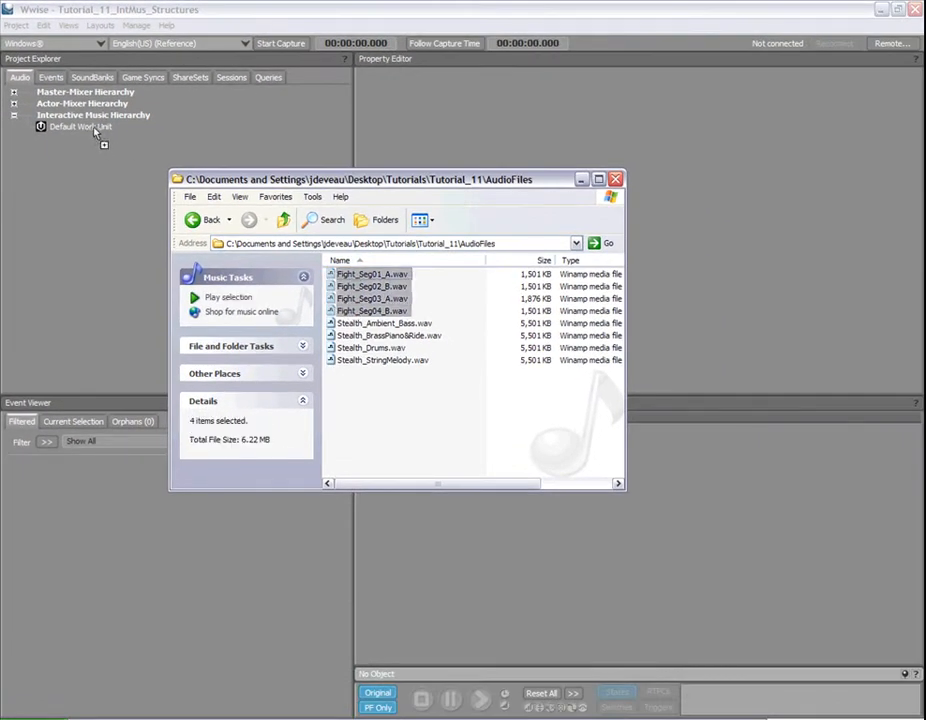
click(596, 551)
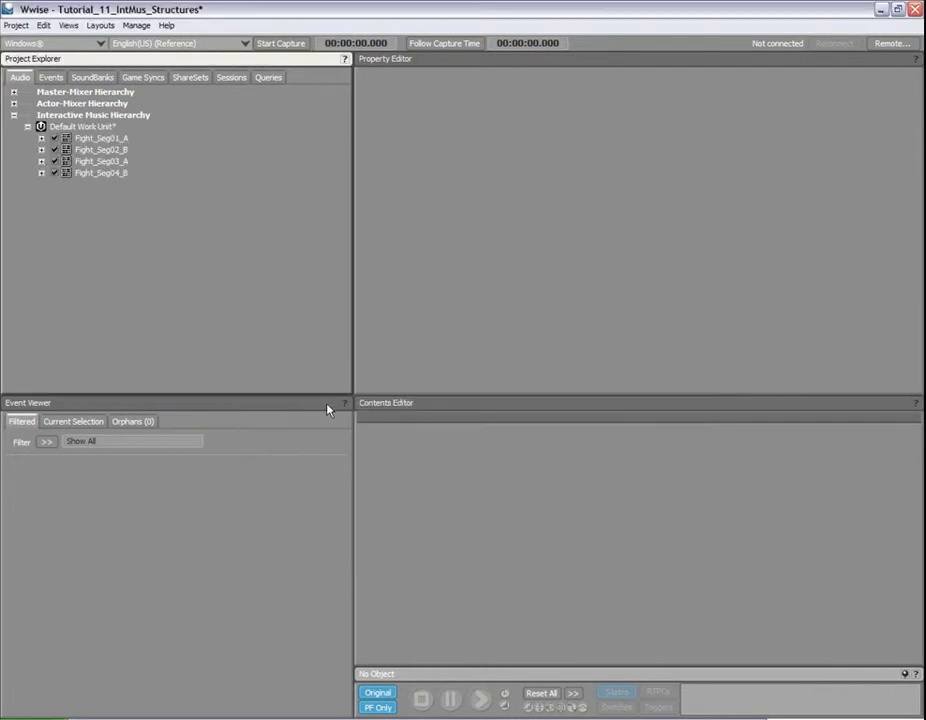
Switch to the Interactive Music layout and load Fight_Seg01_A in the segment editors
click(100, 25)
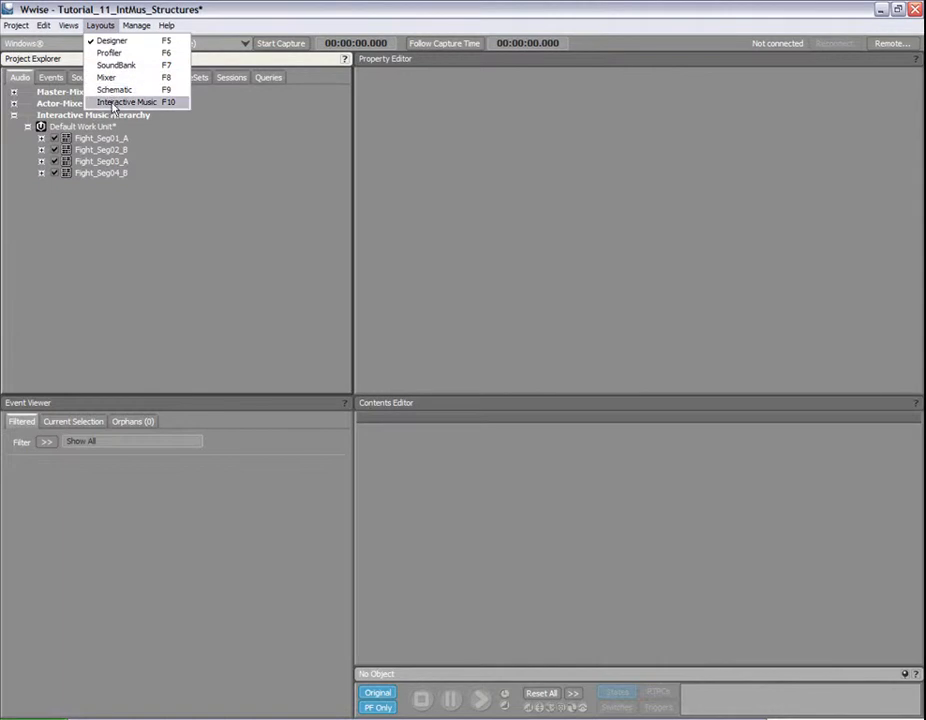
click(126, 102)
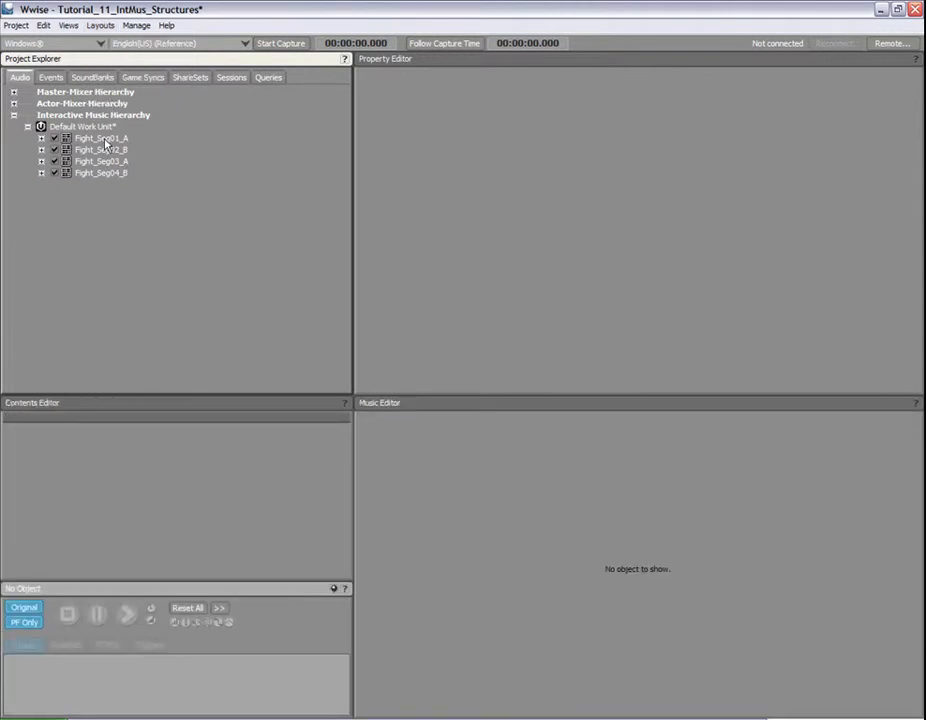
click(101, 138)
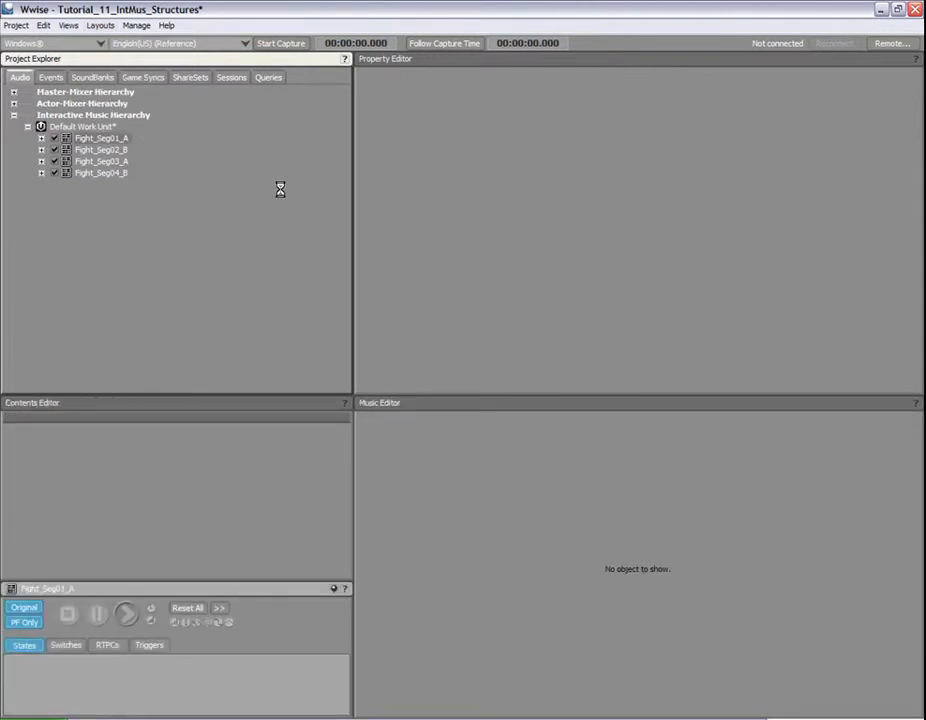
double_click(101, 138)
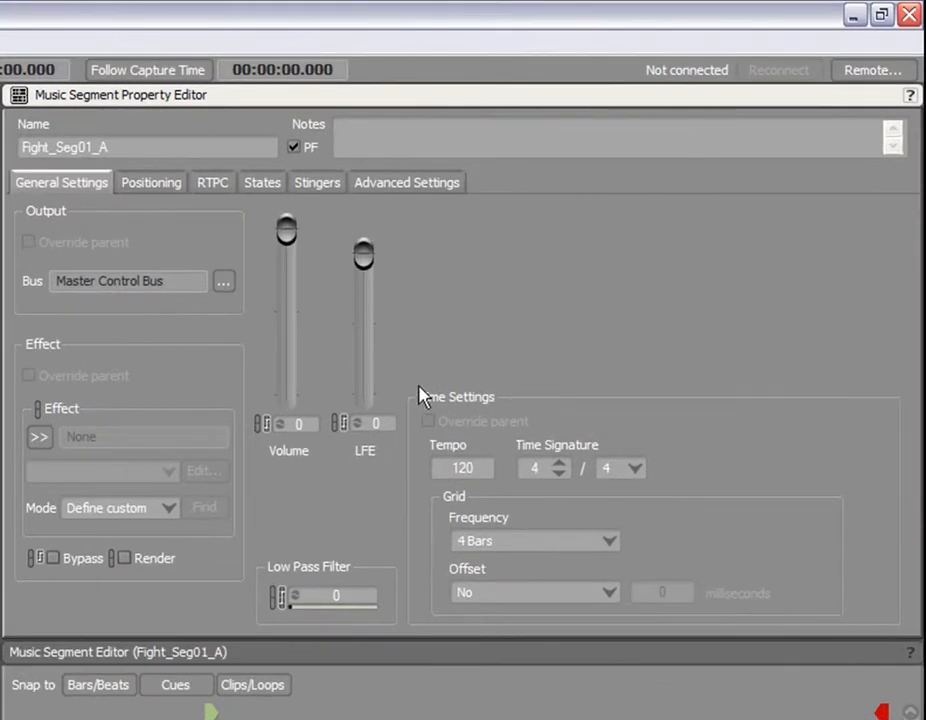
mouse_move(110, 310)
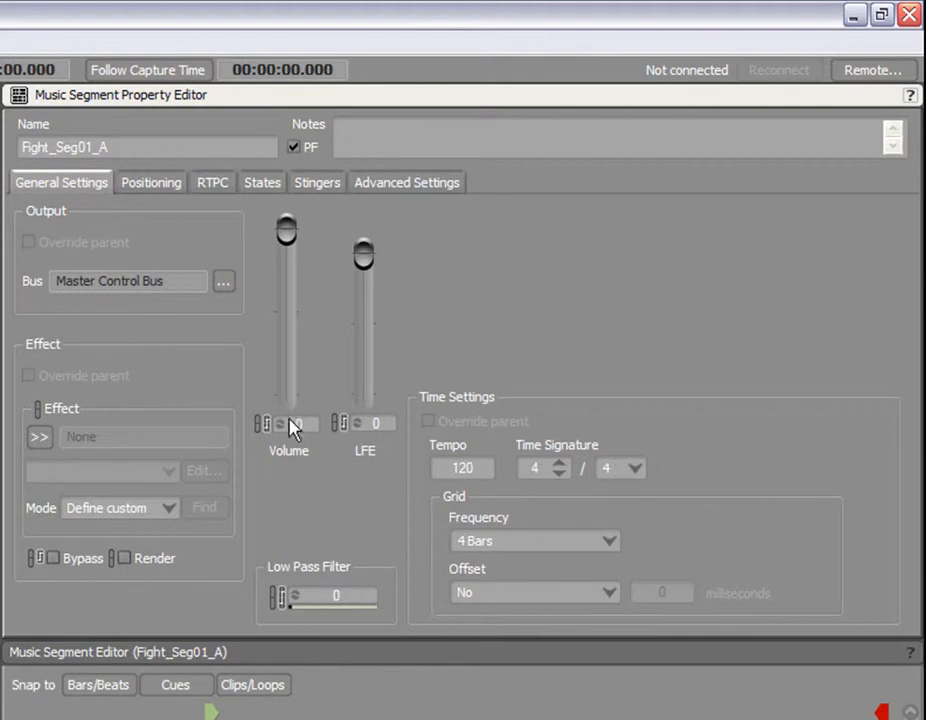
mouse_move(405, 497)
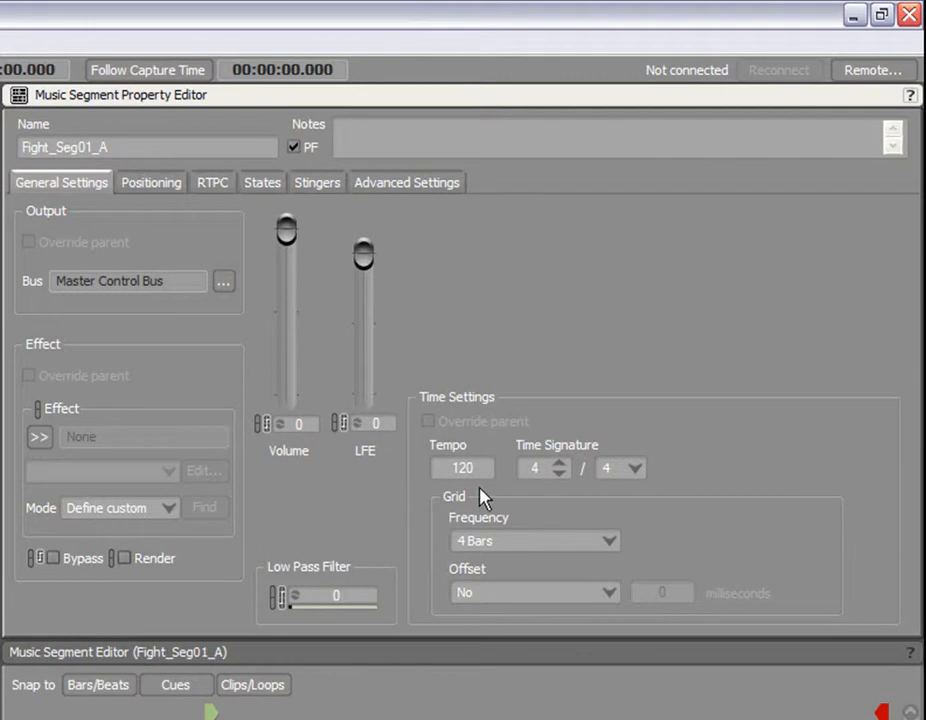
mouse_move(680, 498)
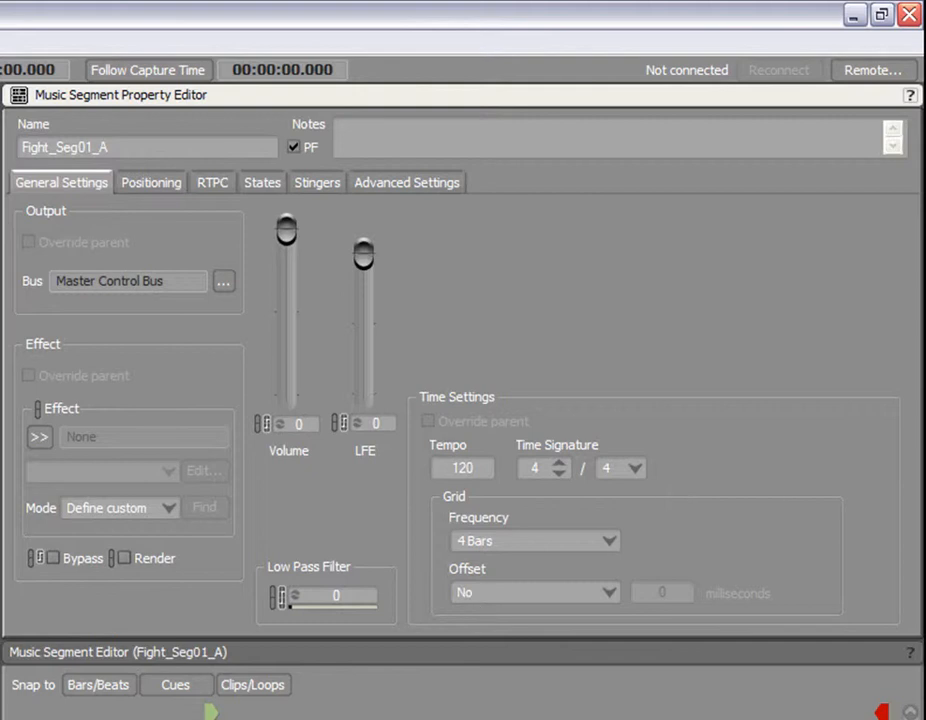
mouse_move(504, 623)
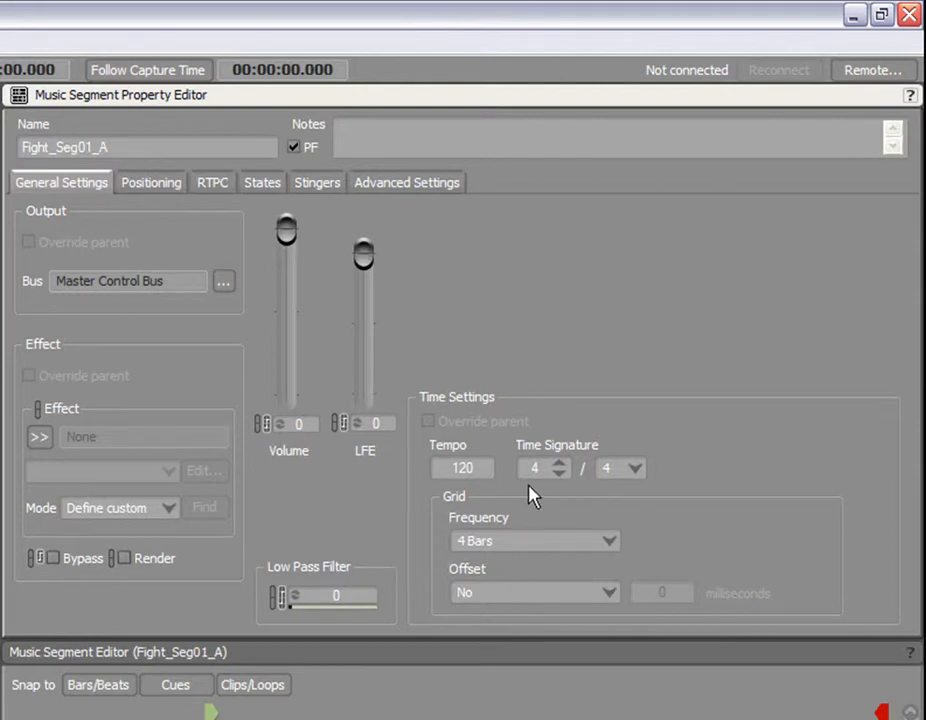
mouse_move(470, 490)
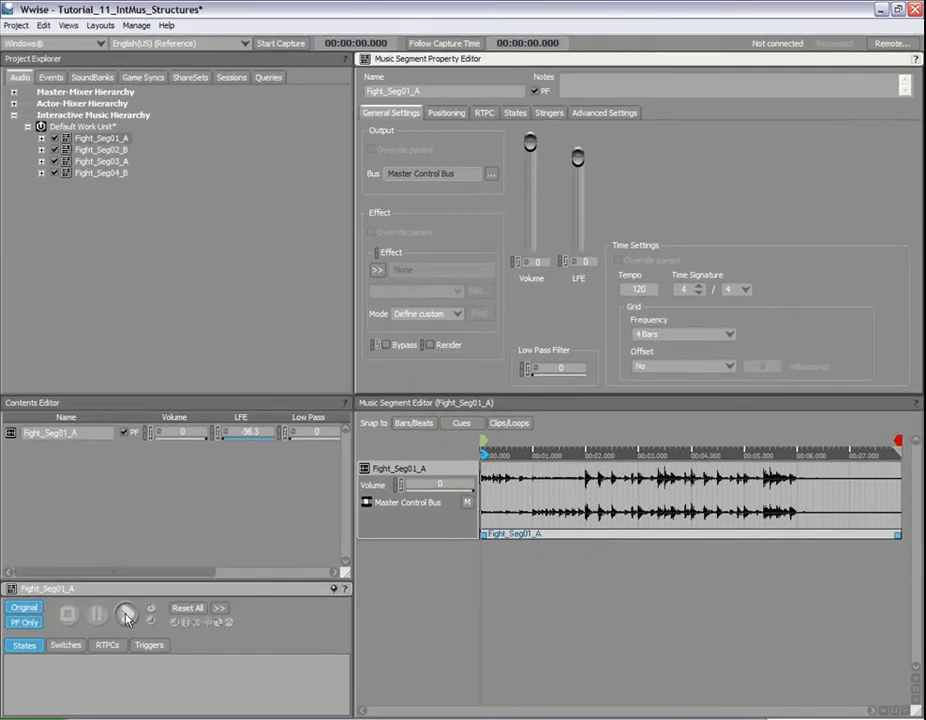
Audition Fight_Seg01_A and place its entry cue at bar 1 and exit cue at bar 3
click(125, 613)
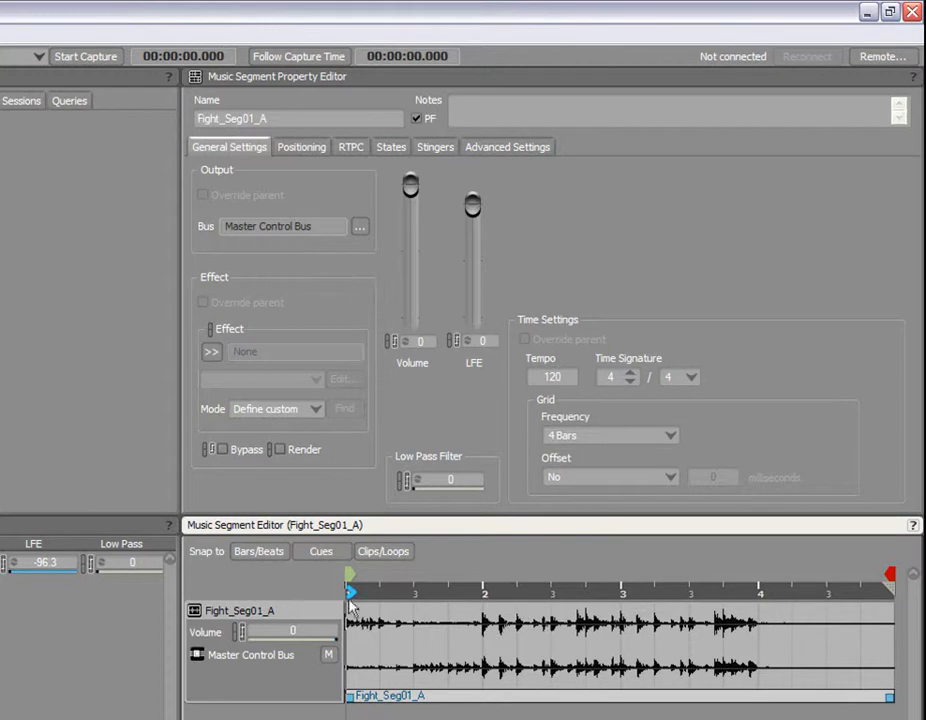
click(259, 551)
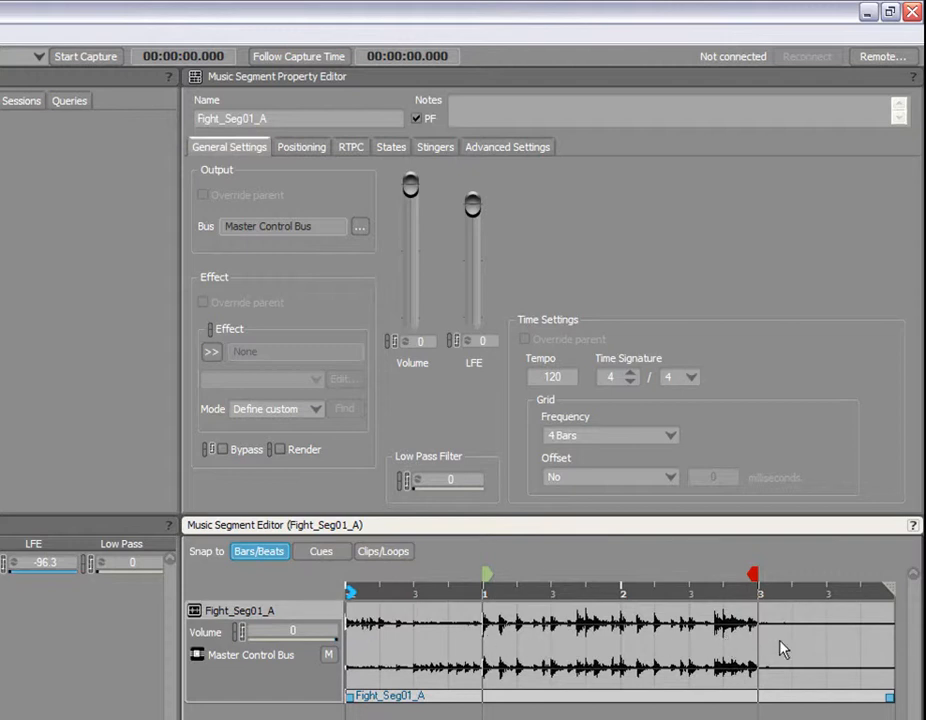
mouse_move(837, 645)
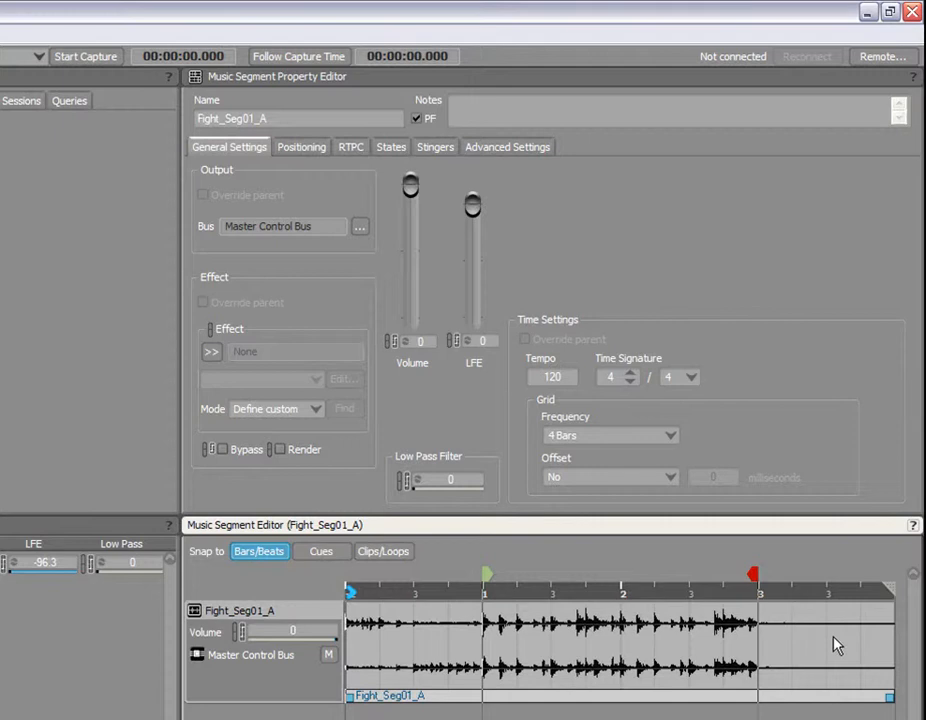
mouse_move(862, 675)
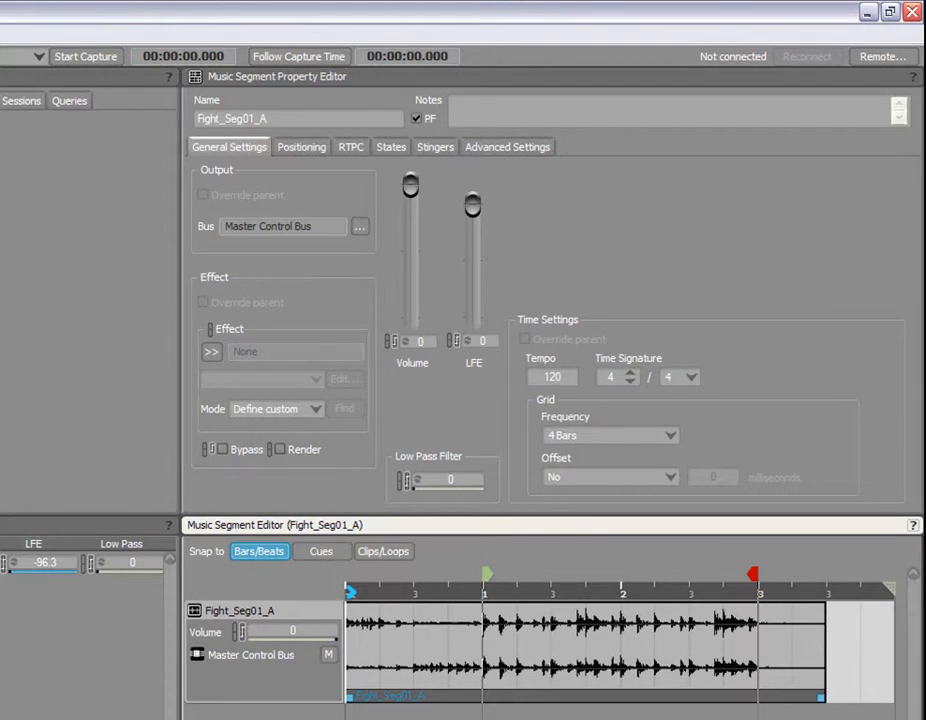
mouse_move(108, 409)
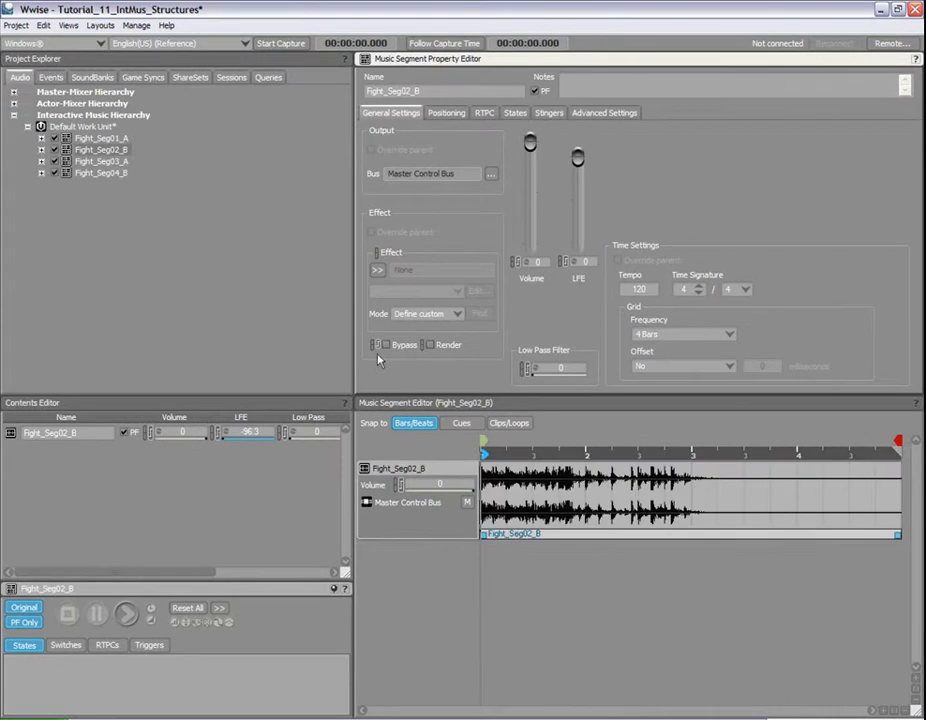
Move Fight_Seg02_B's exit cue to bar 3, trim its clip, and open Fight_Seg04_B
click(125, 614)
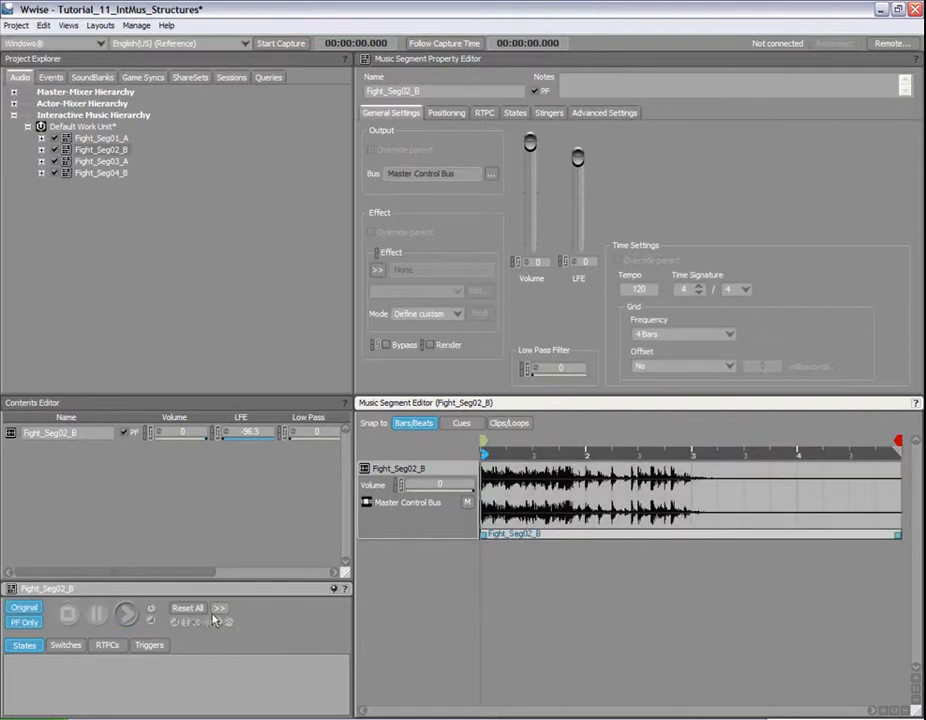
mouse_move(280, 618)
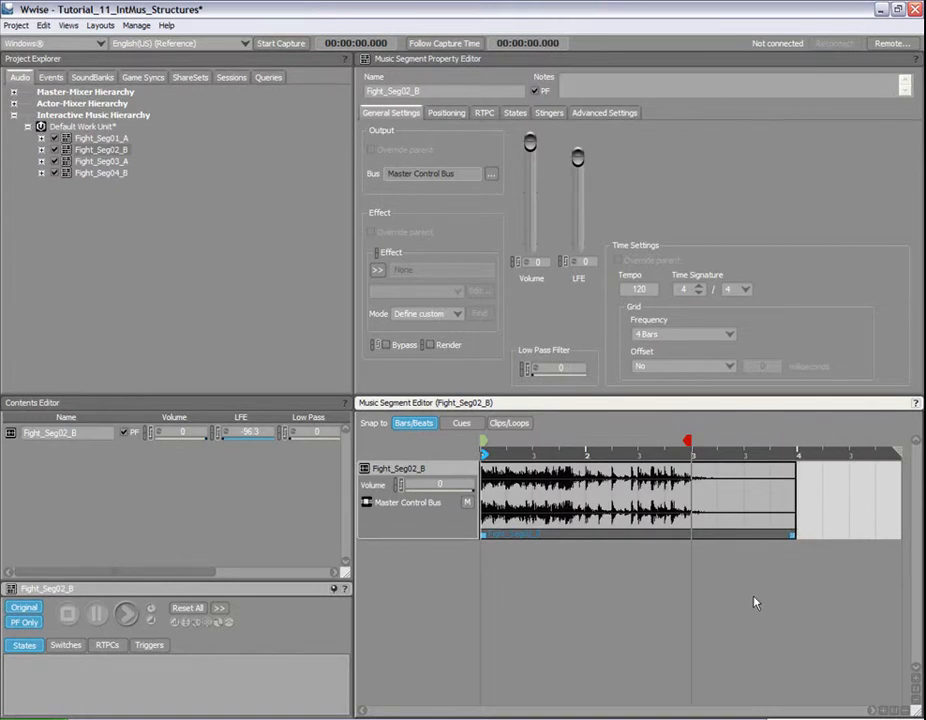
click(101, 161)
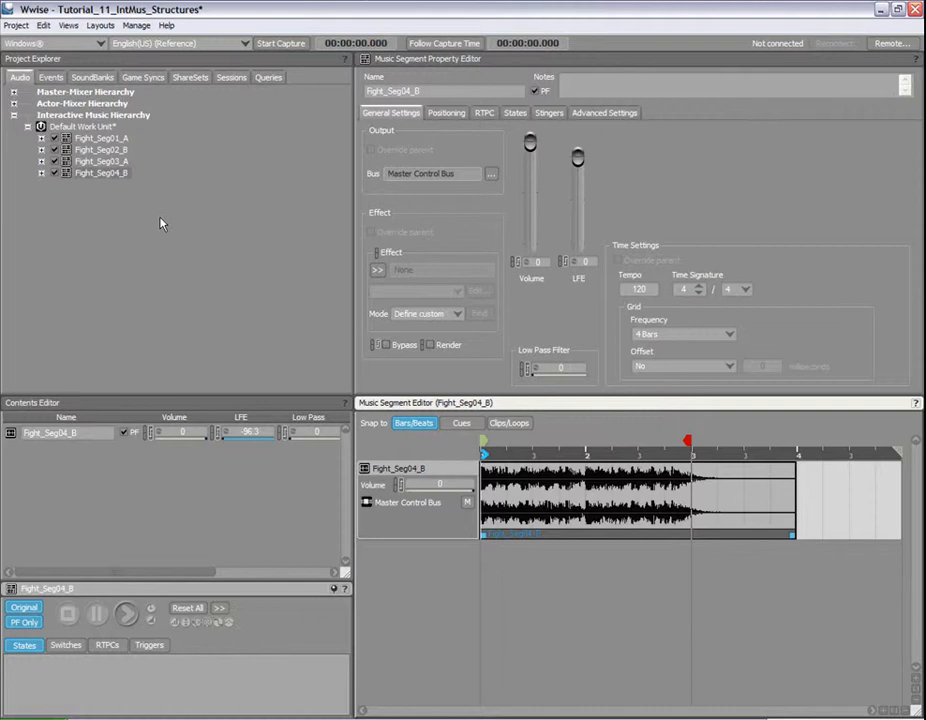
mouse_move(156, 218)
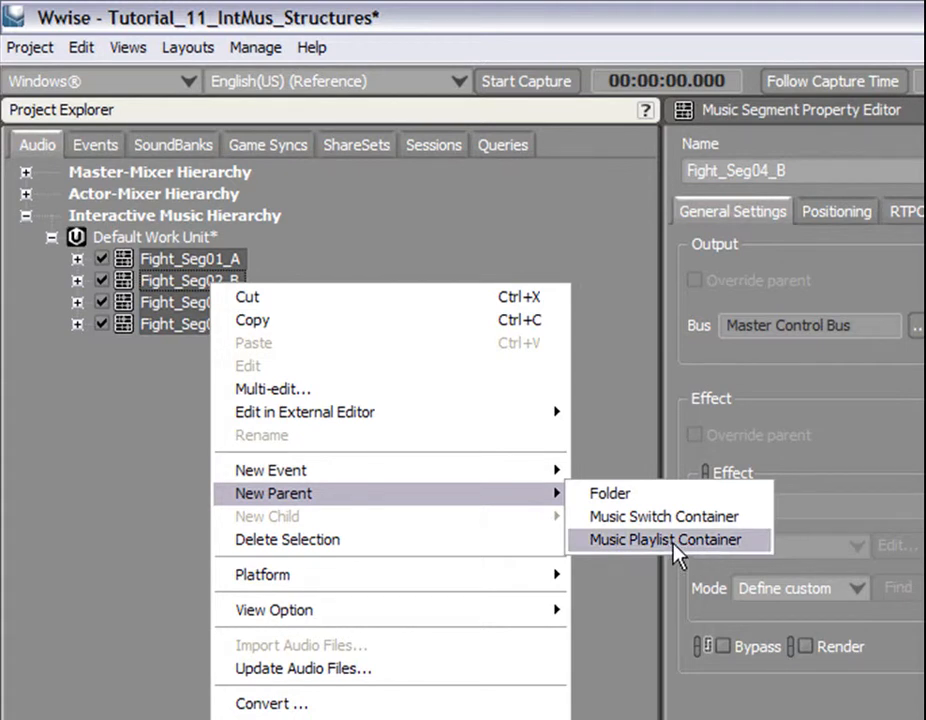
Group the four Fight segments into a playlist container named 'Fight' and preview it
click(663, 539)
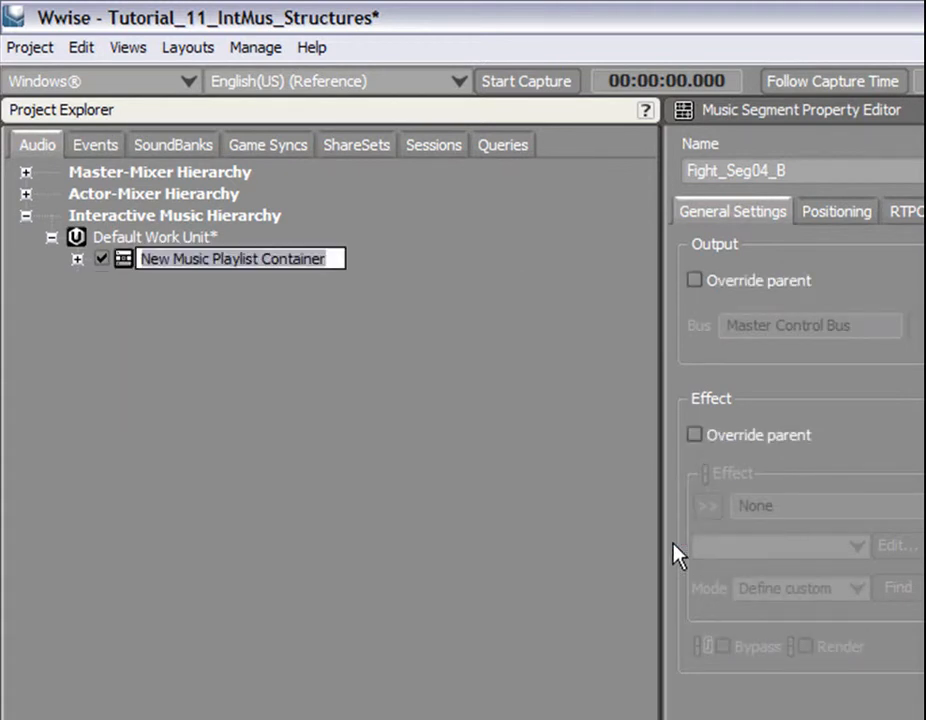
text(Fight)
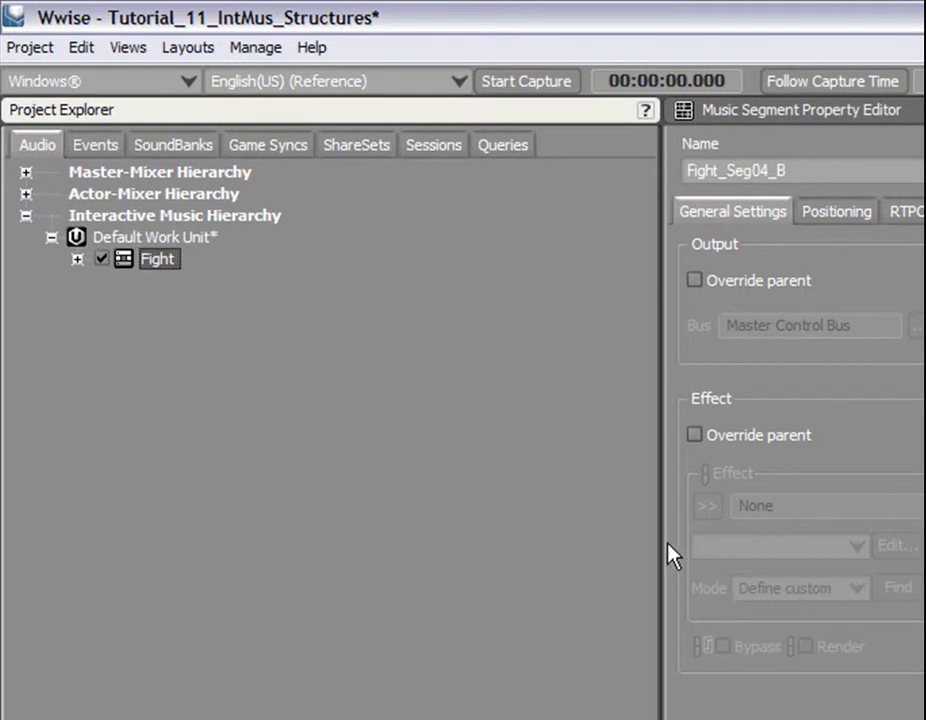
click(76, 258)
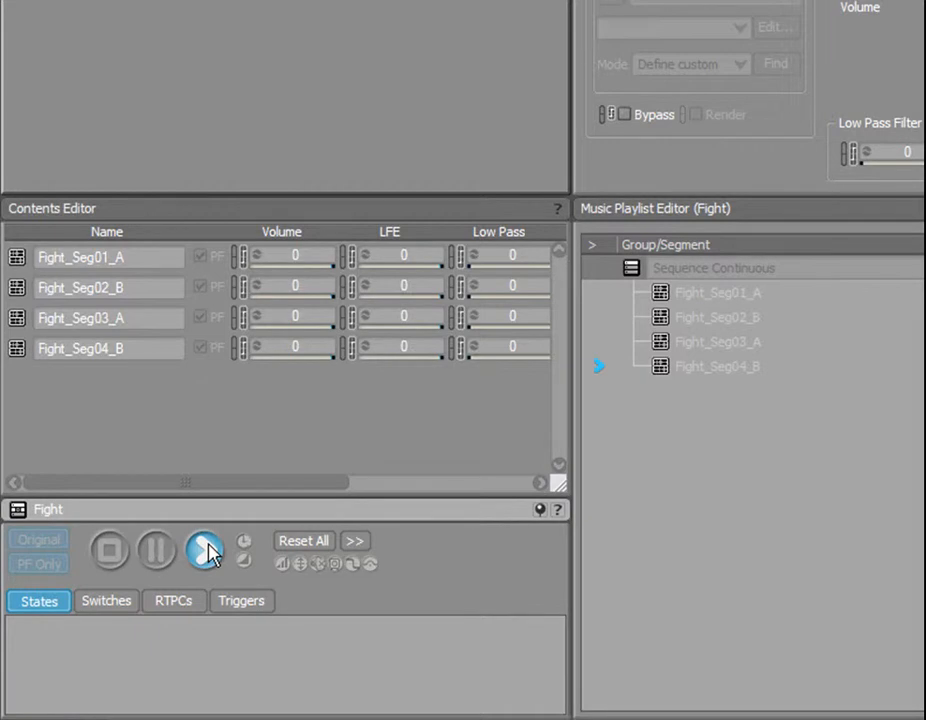
click(204, 550)
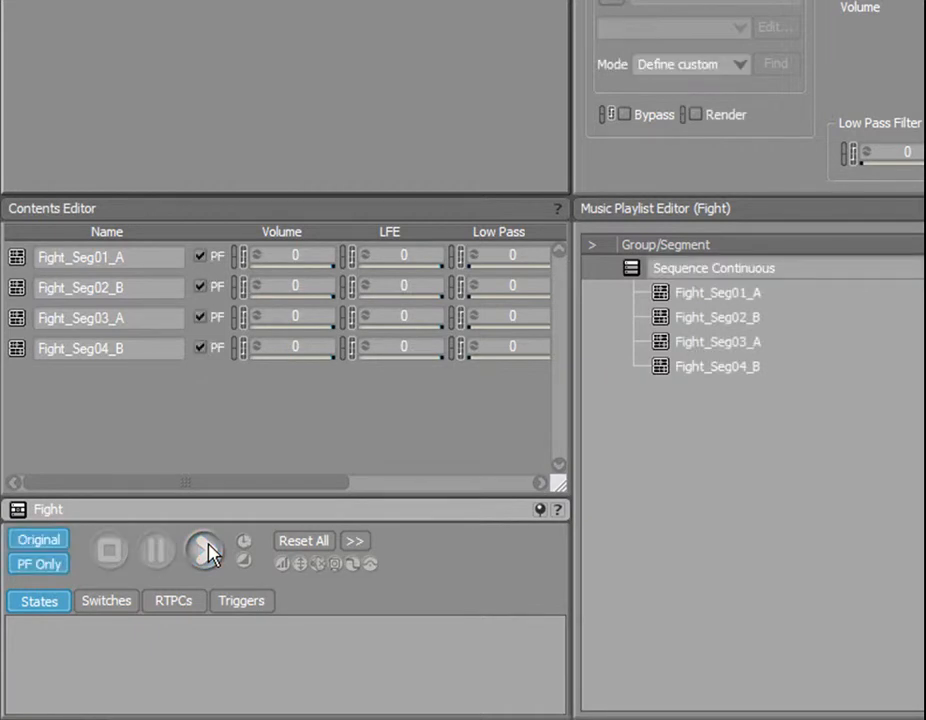
click(204, 550)
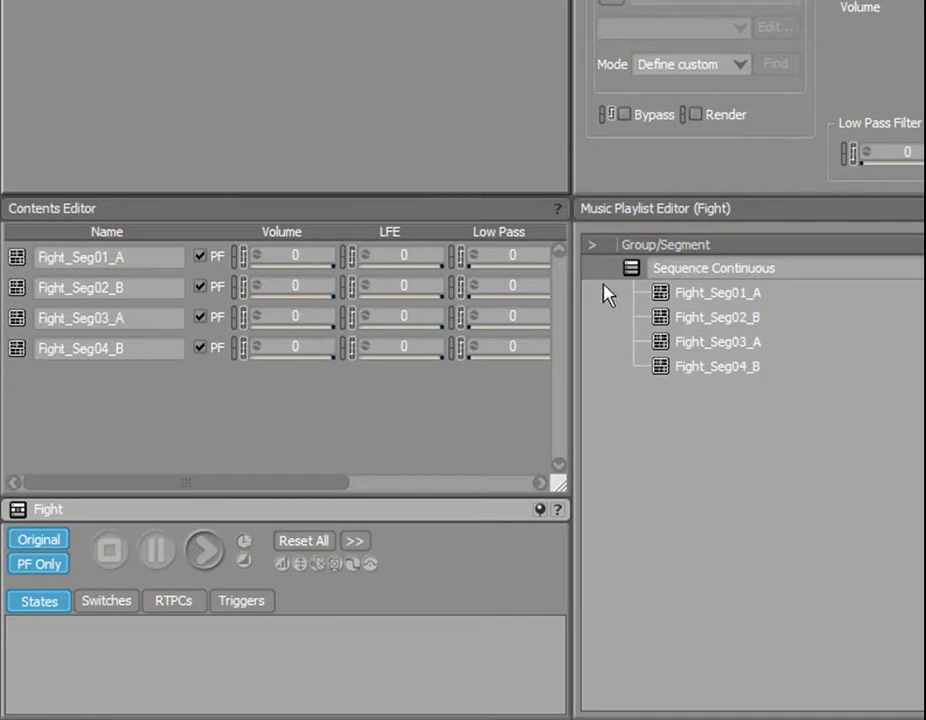
mouse_move(600, 377)
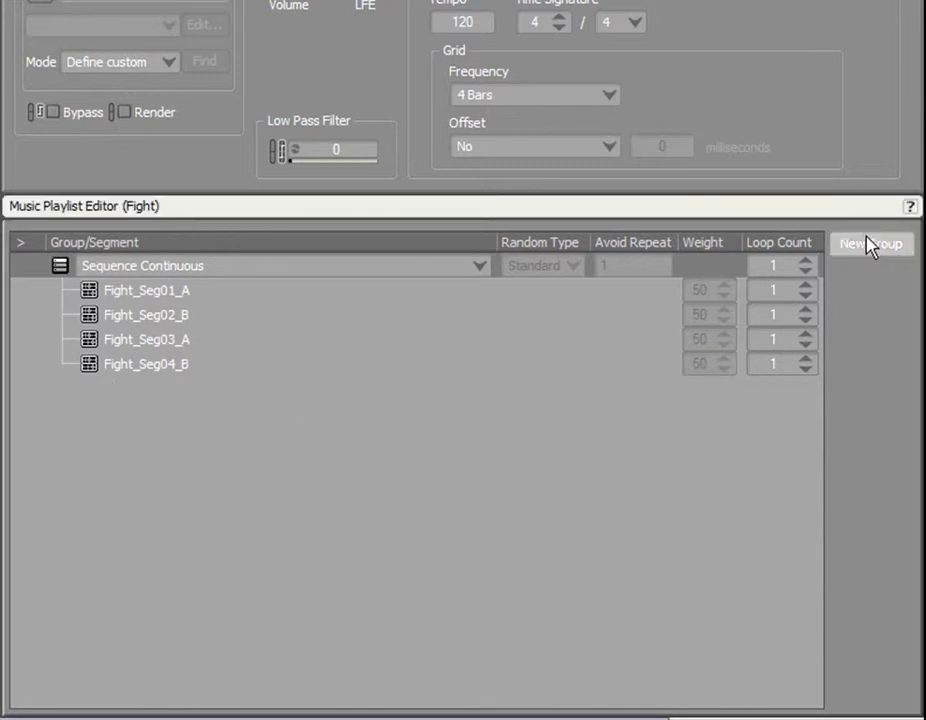
Add two groups to the Fight playlist and set both sub-groups to Random Step
click(871, 243)
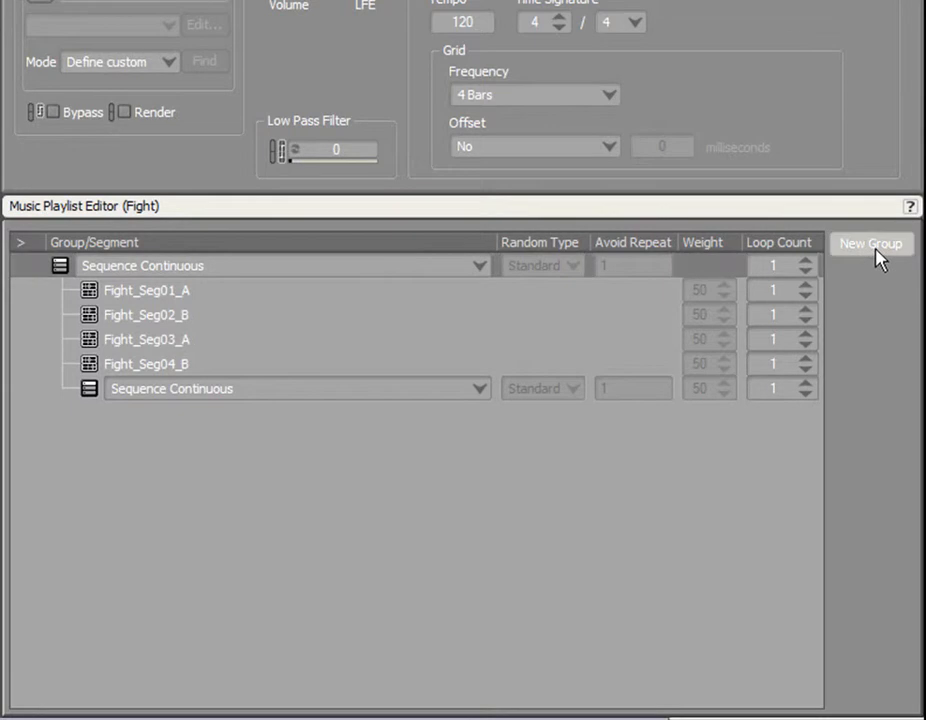
click(870, 243)
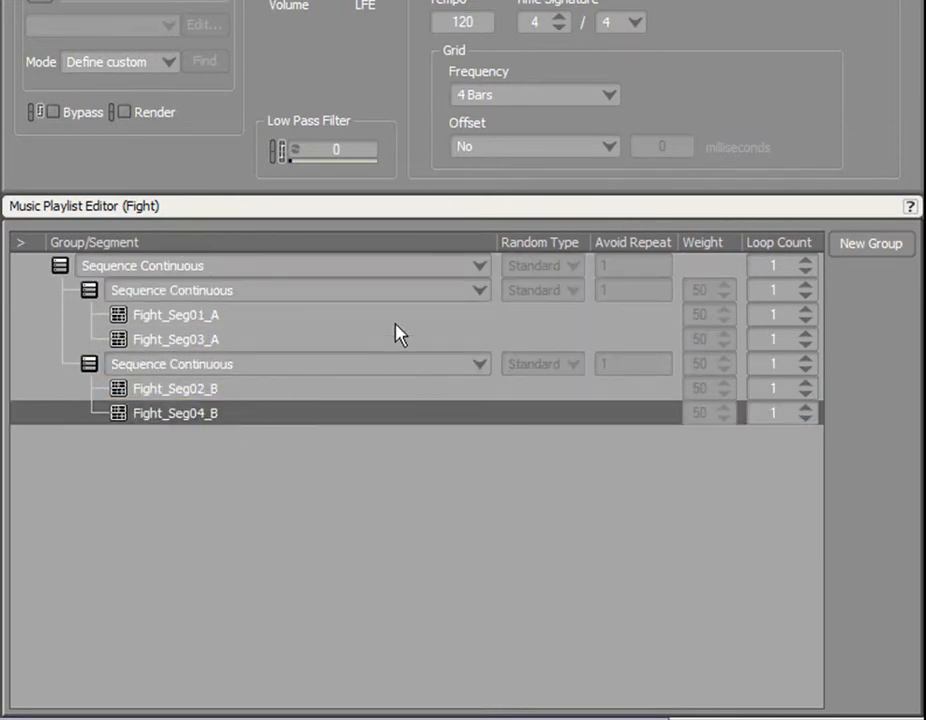
click(479, 290)
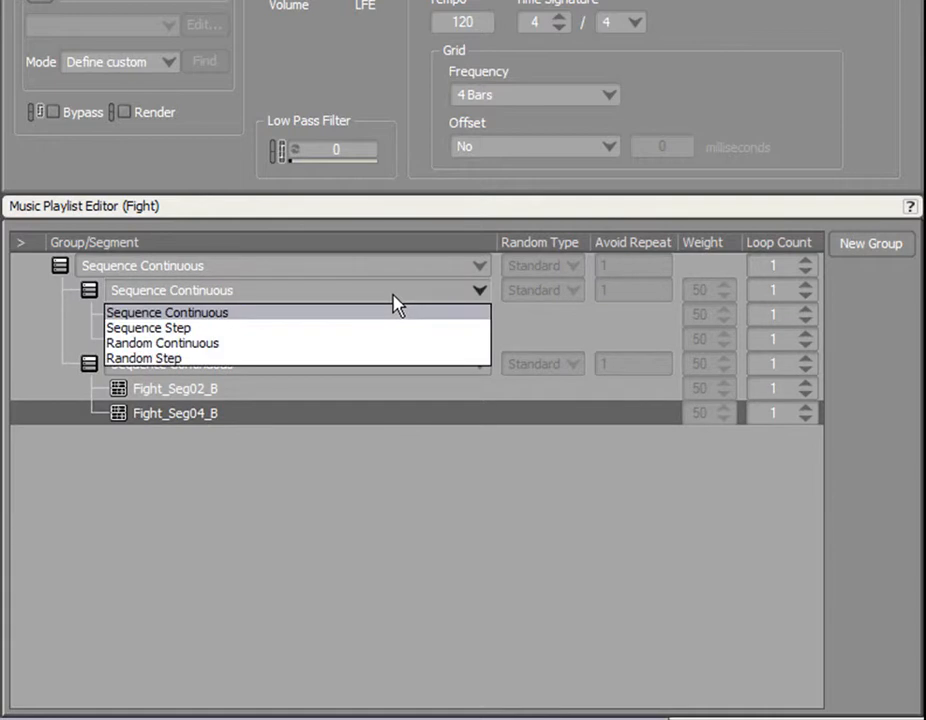
mouse_move(285, 328)
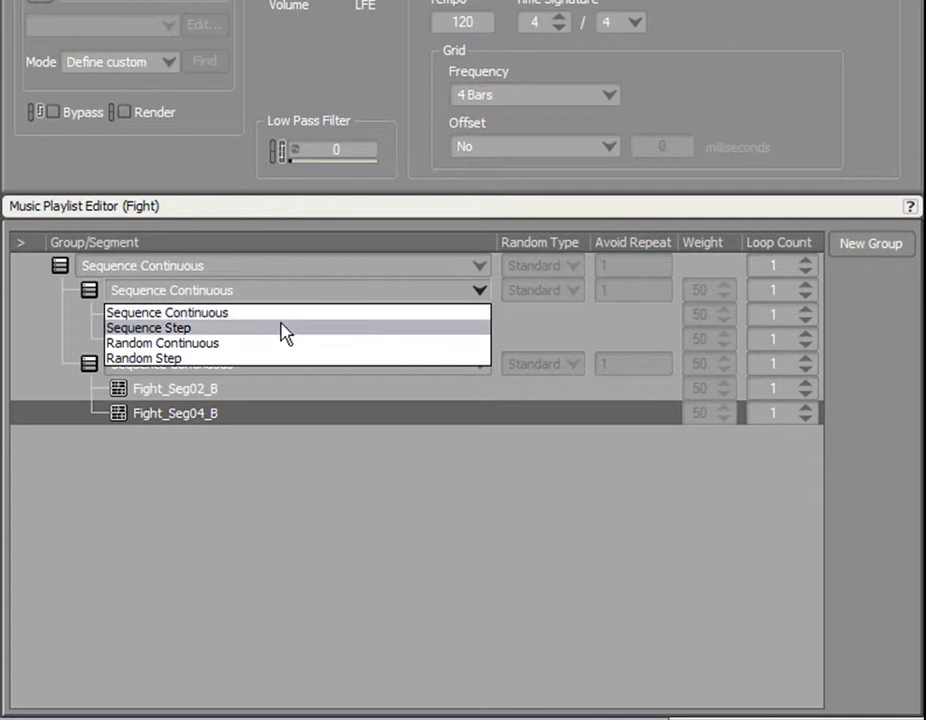
mouse_move(253, 358)
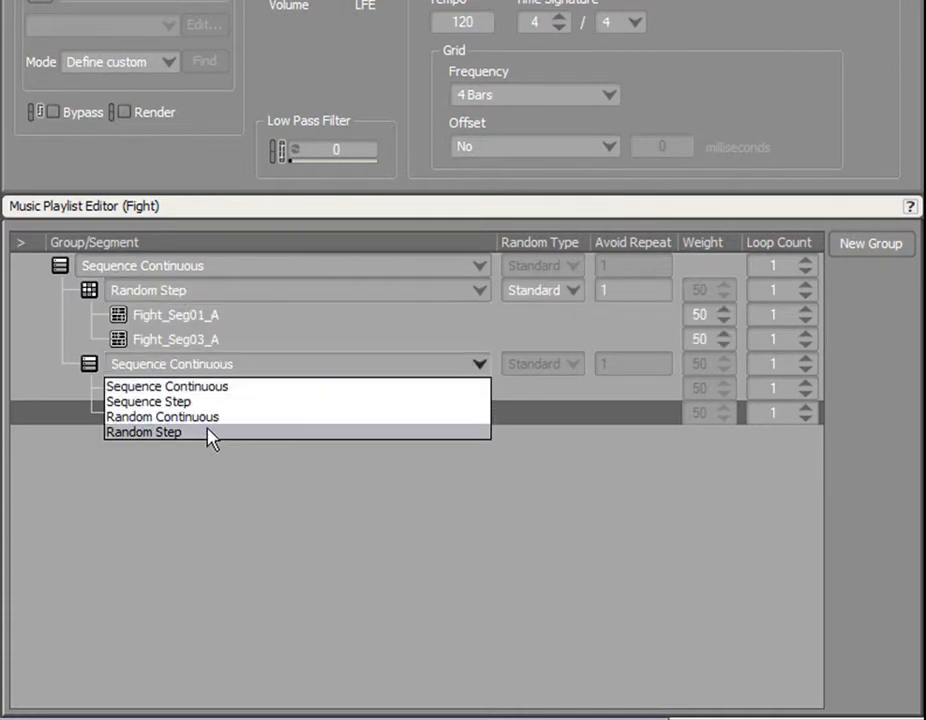
click(143, 431)
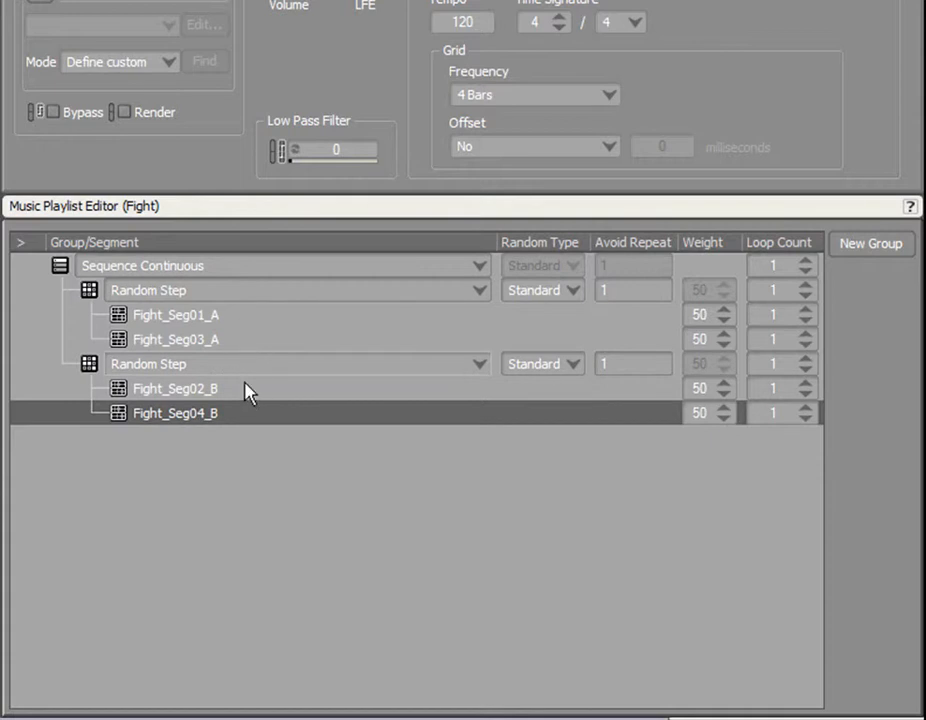
mouse_move(255, 448)
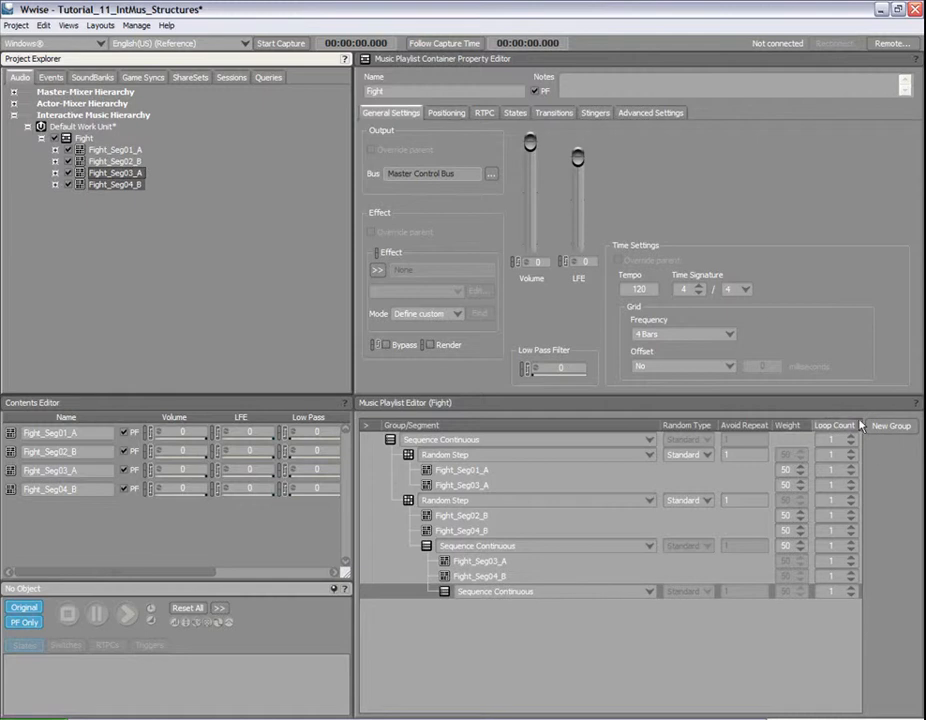
mouse_move(763, 643)
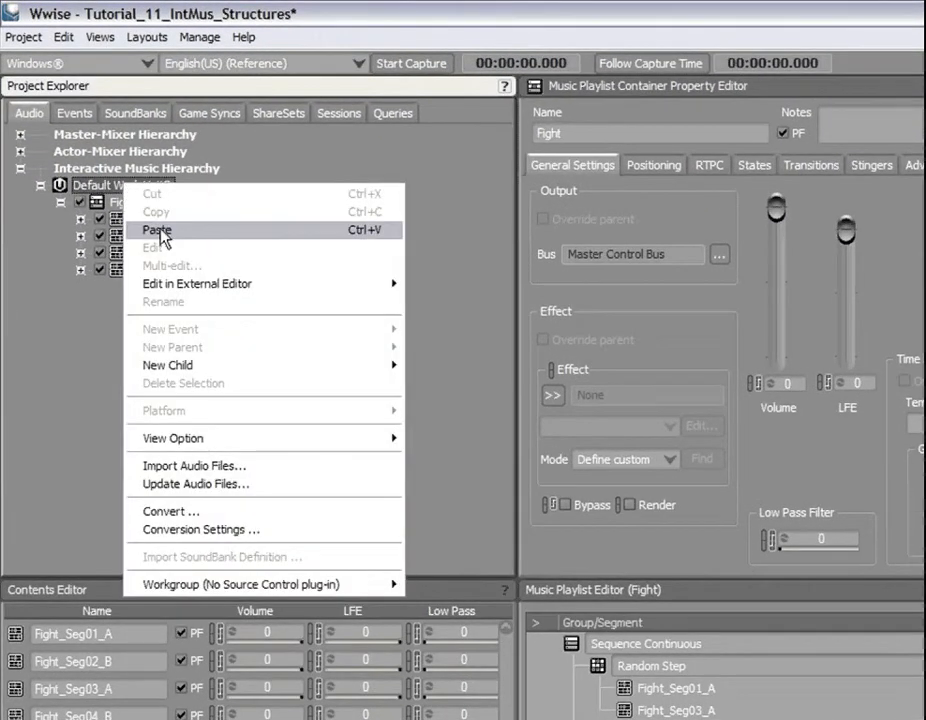
Paste the copied Stealth music segment into the work unit and review its tracks
click(157, 230)
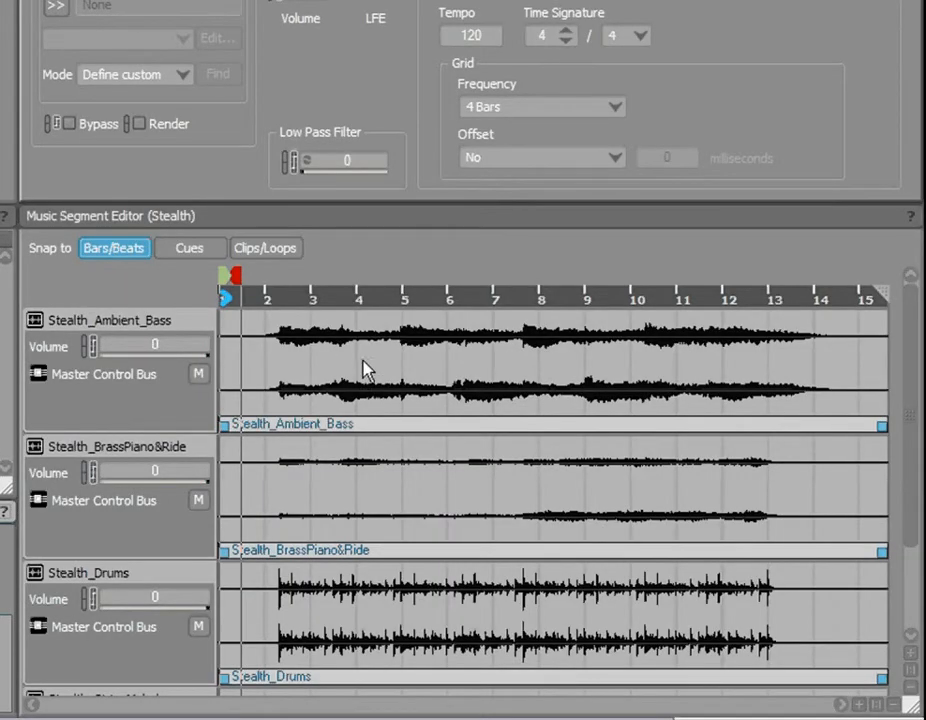
scroll(down, 3)
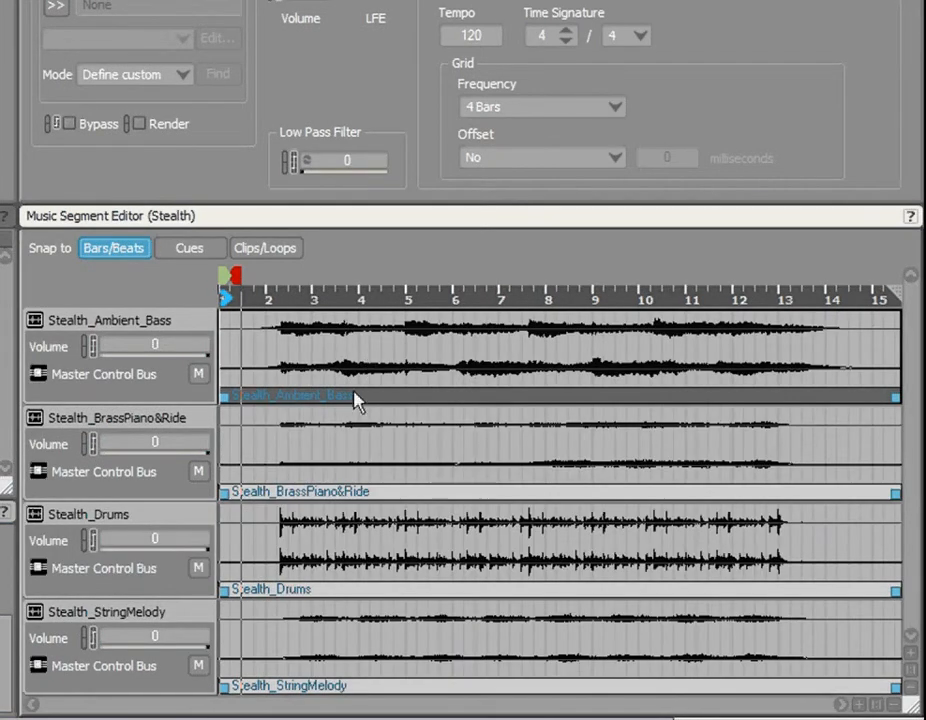
mouse_move(343, 434)
text(90)
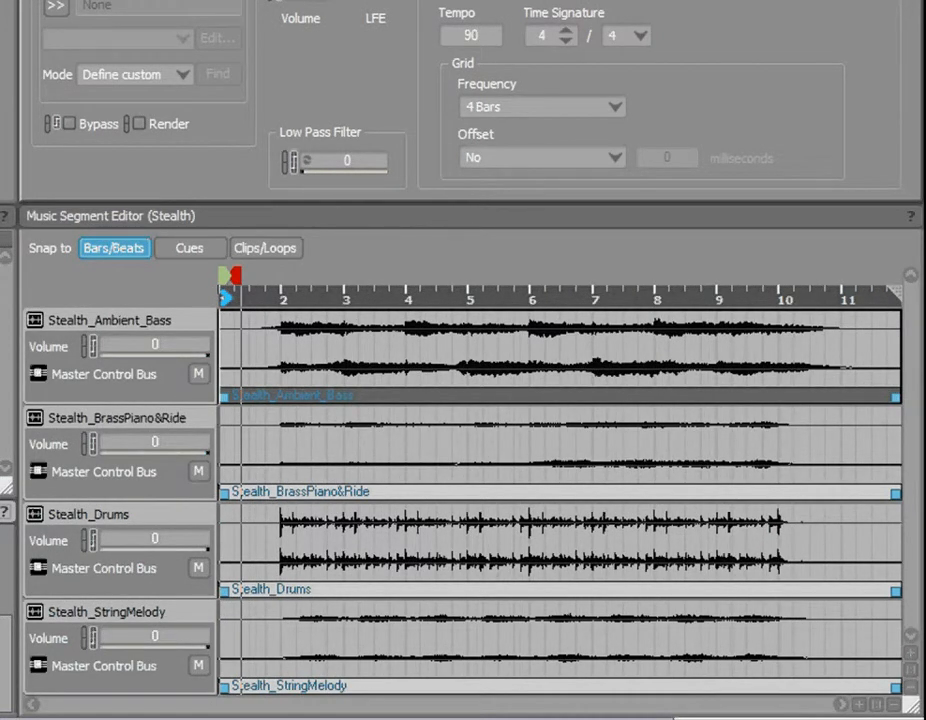
mouse_move(353, 268)
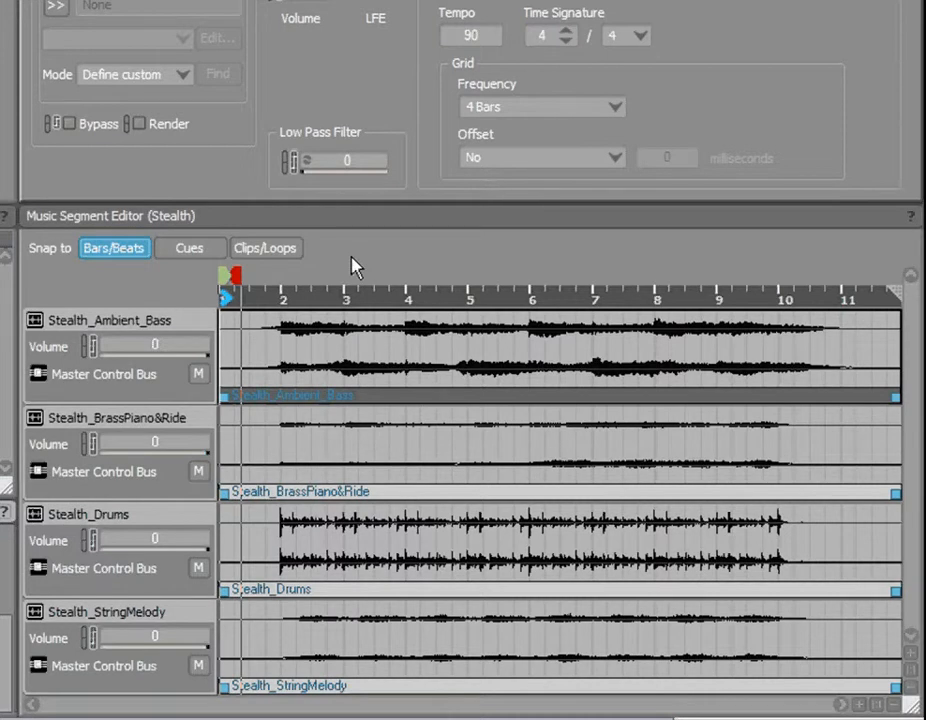
mouse_move(213, 327)
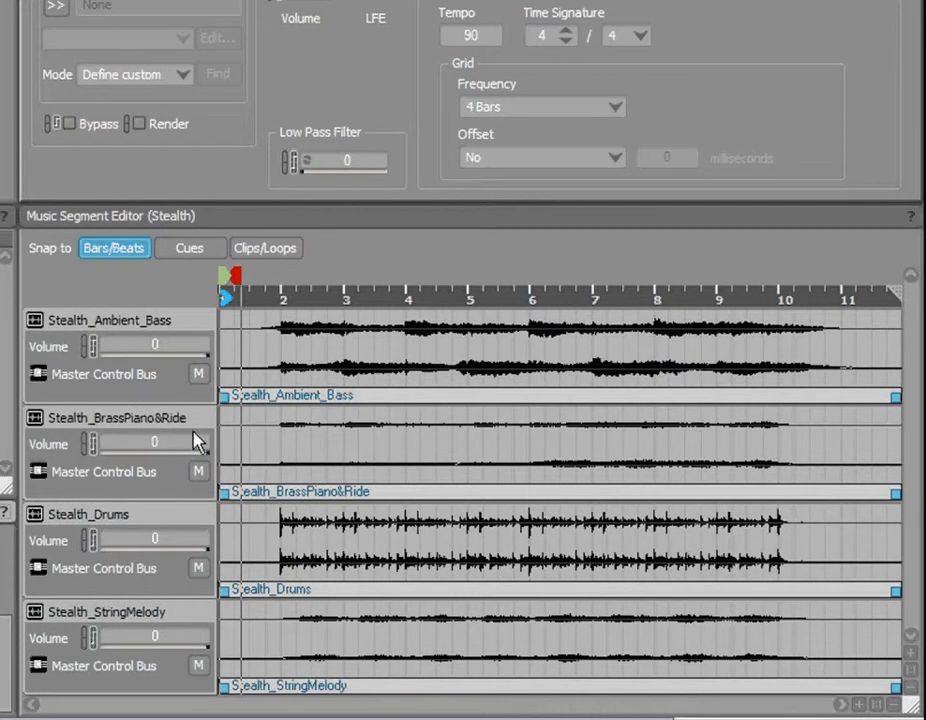
mouse_move(240, 390)
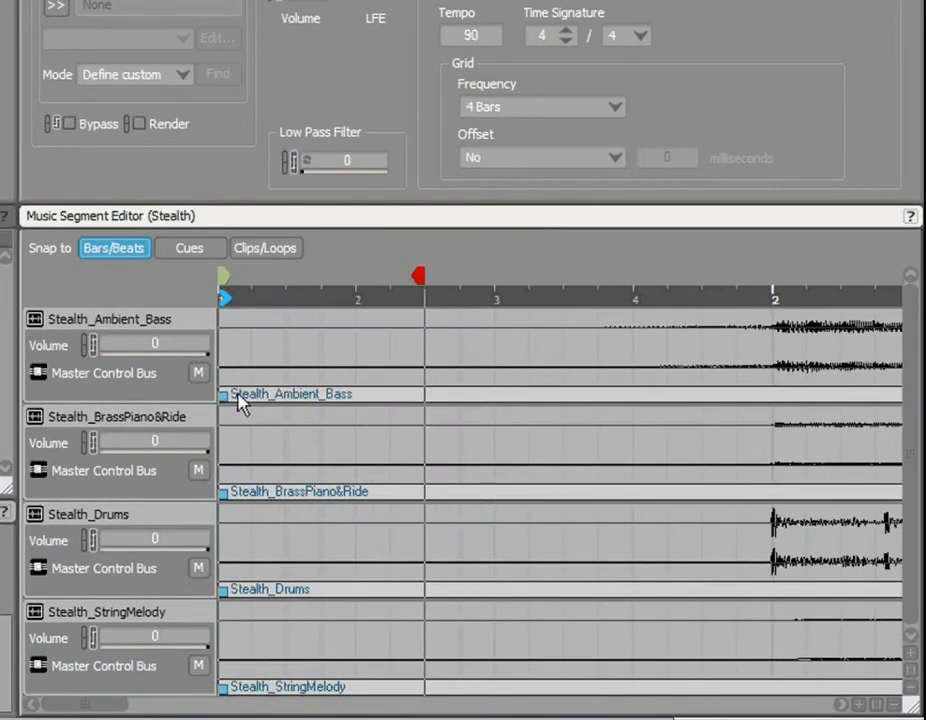
Select the Stealth_Ambient_Bass clip and shift the Stealth clips toward bar 1
click(290, 393)
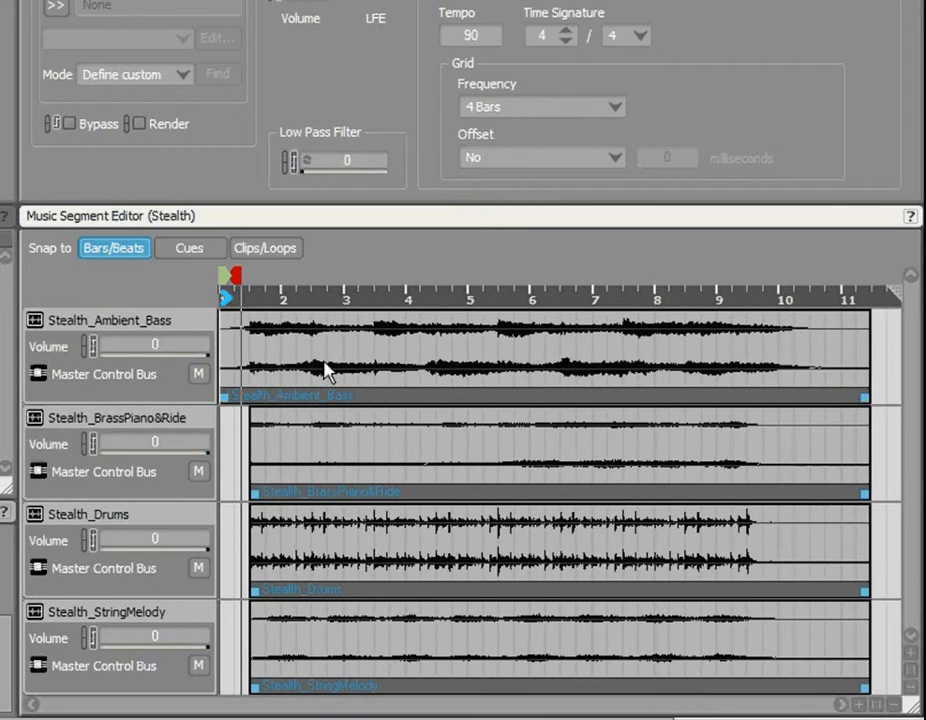
mouse_move(228, 468)
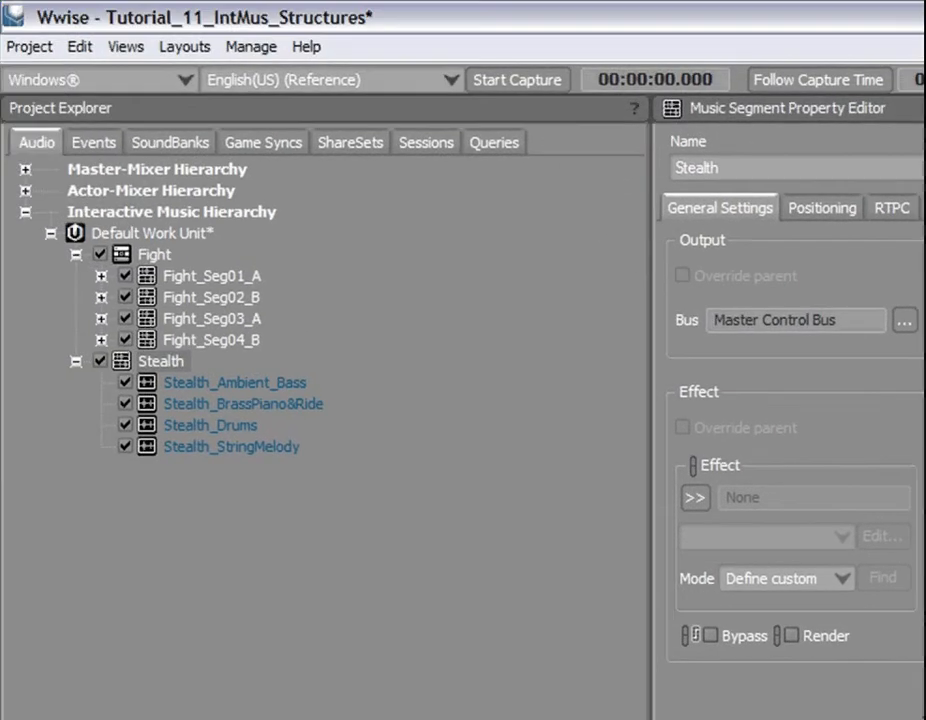
mouse_move(544, 692)
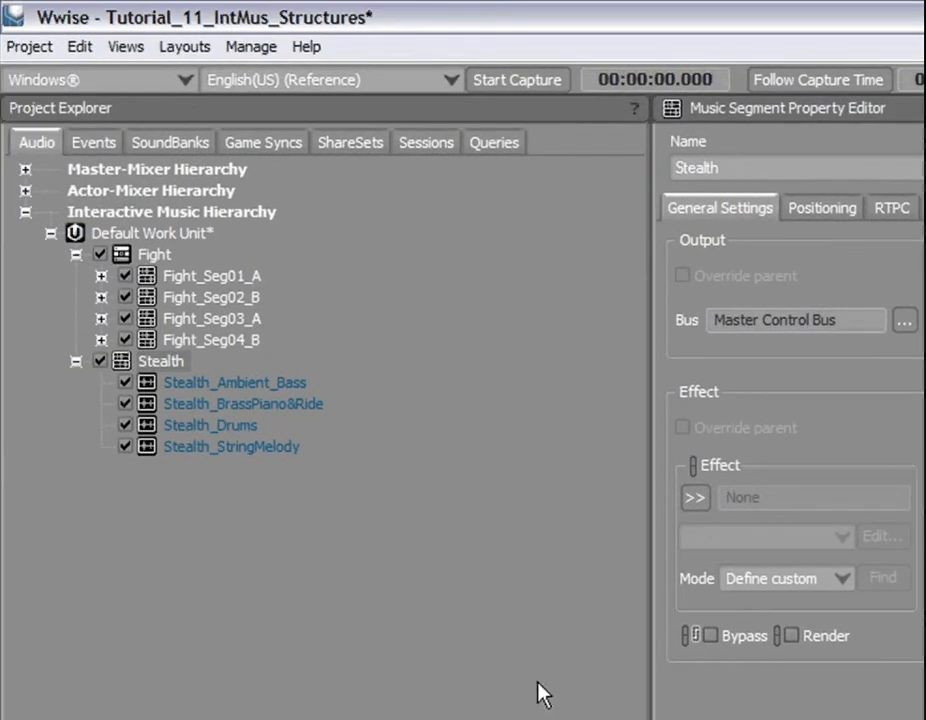
Give the Stealth segment a new Music Playlist Container parent named 'Stealth'
click(161, 361)
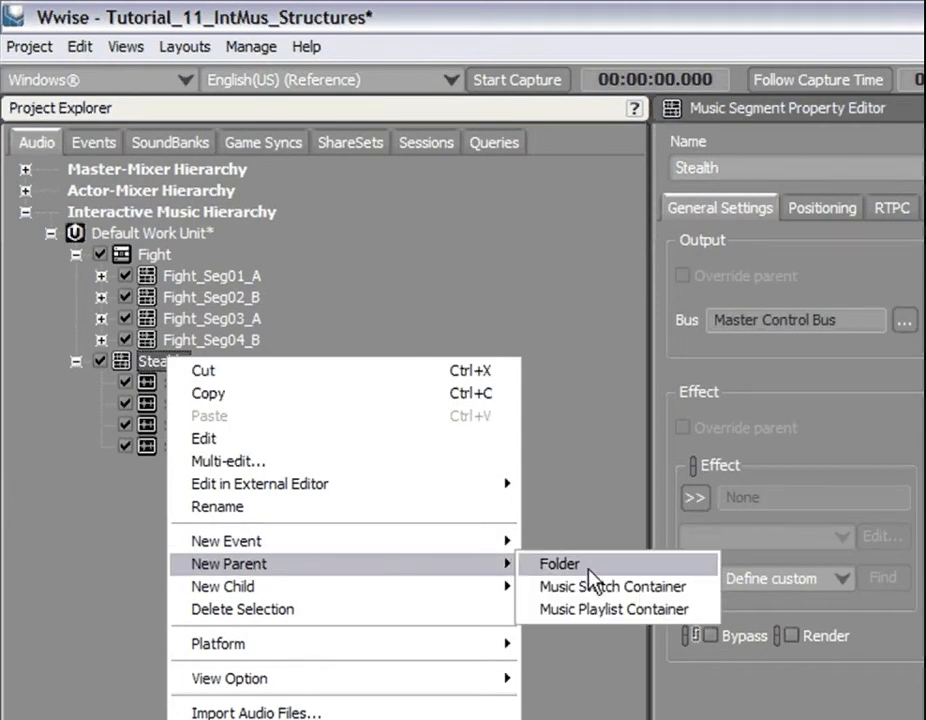
click(613, 609)
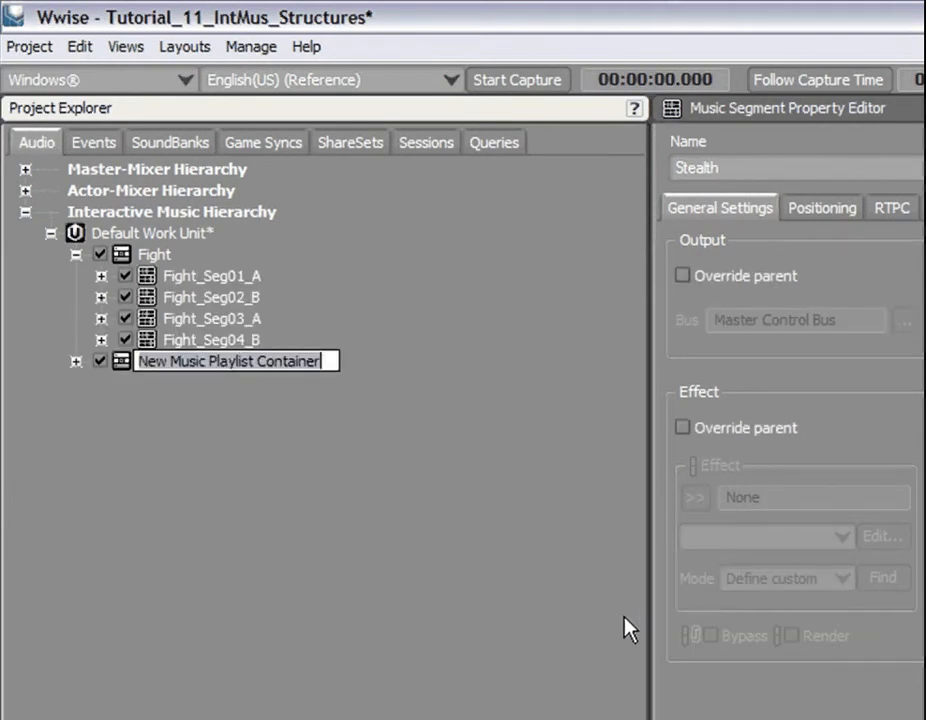
text(Stealth)
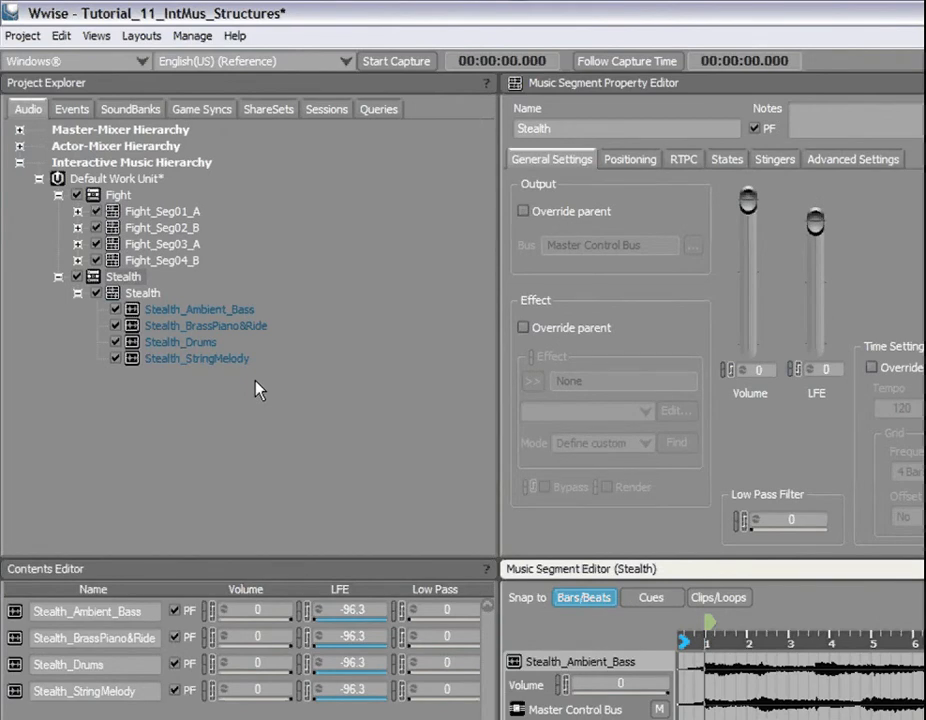
Add the Stealth_Factor game parameter under Game Syncs with a 0–100 range
click(201, 109)
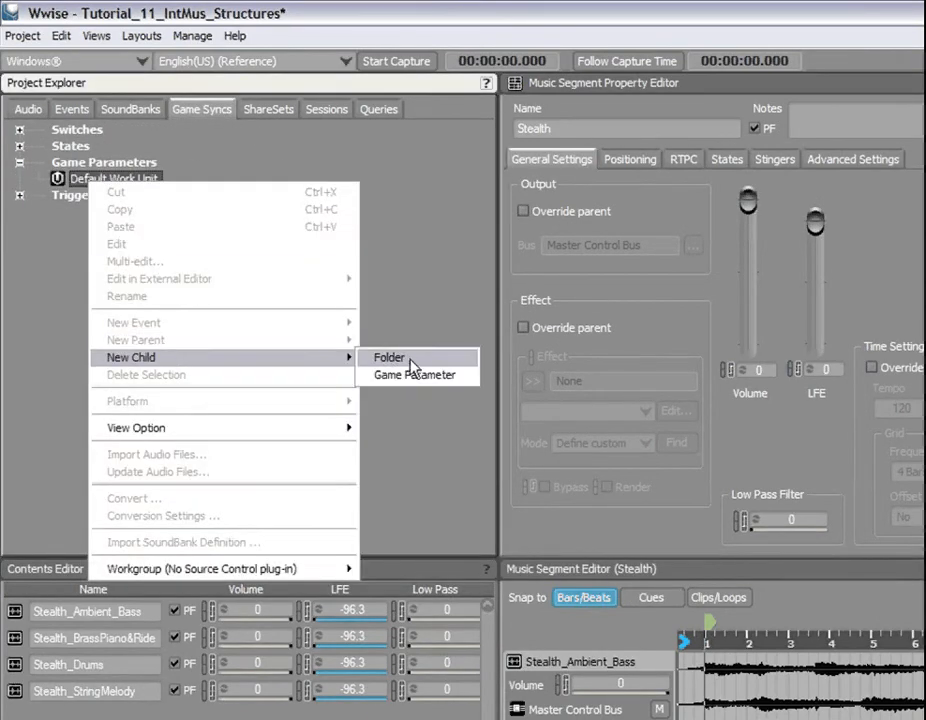
click(388, 357)
text(Stealth_Factor)
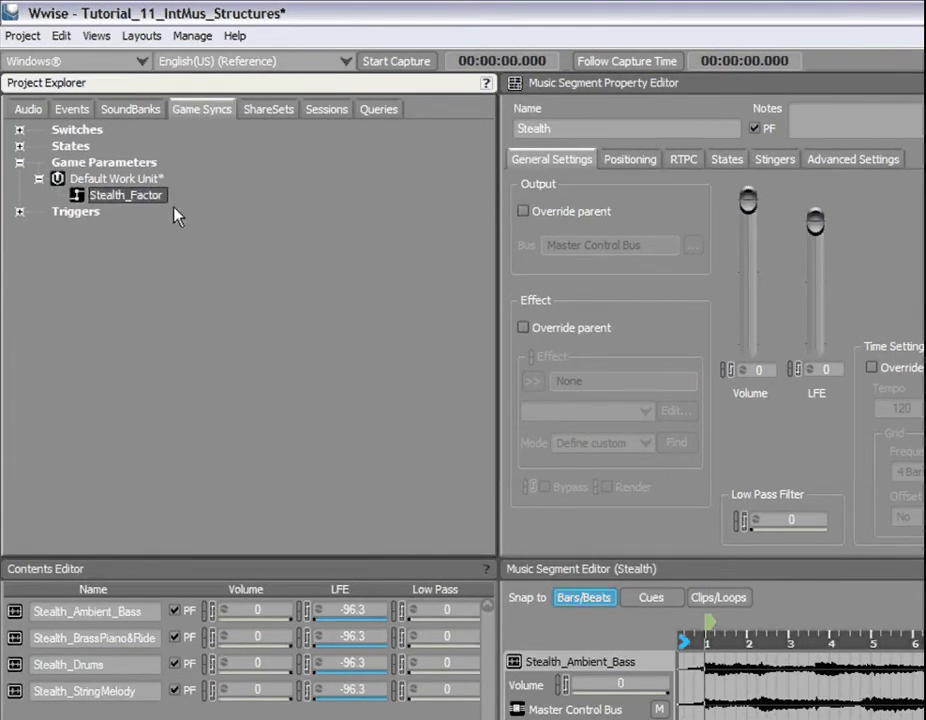
click(126, 195)
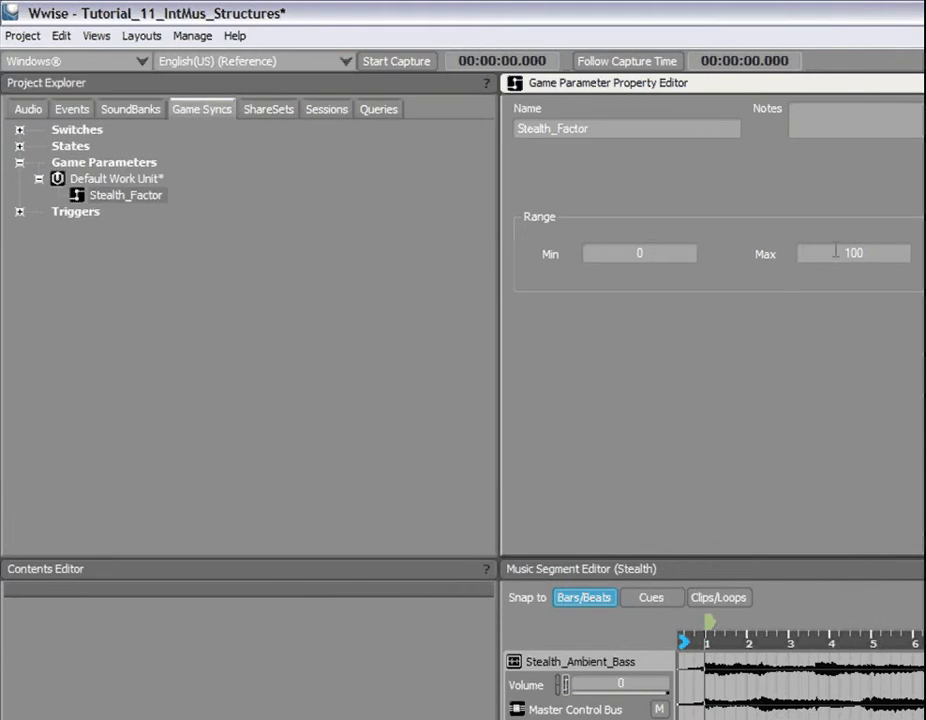
click(28, 109)
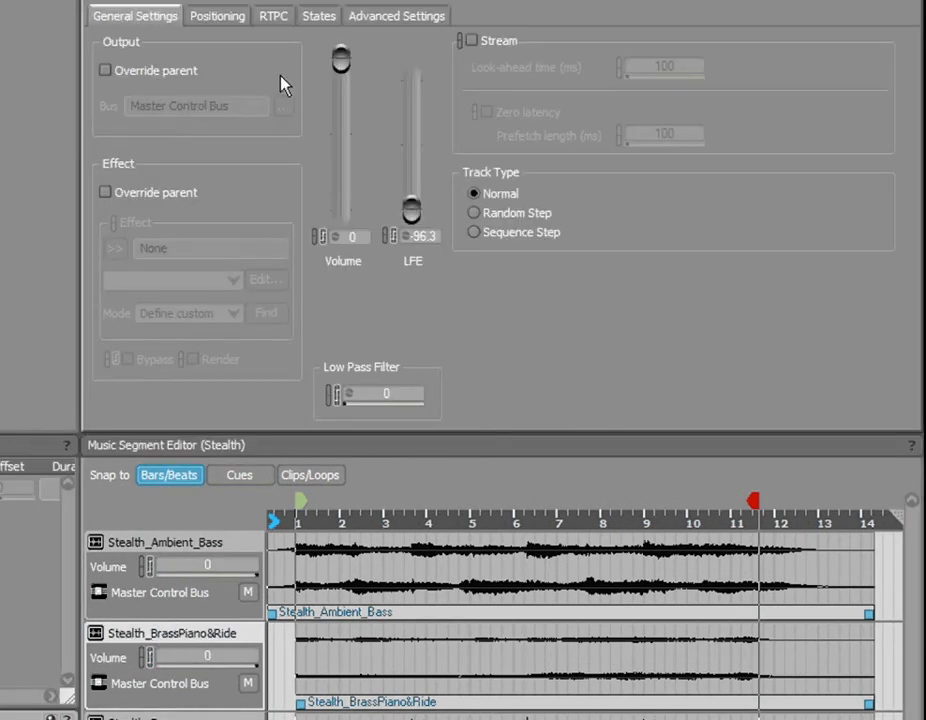
Add a Volume RTPC driven by Stealth_Factor, silent at 0 and full at 100
click(273, 15)
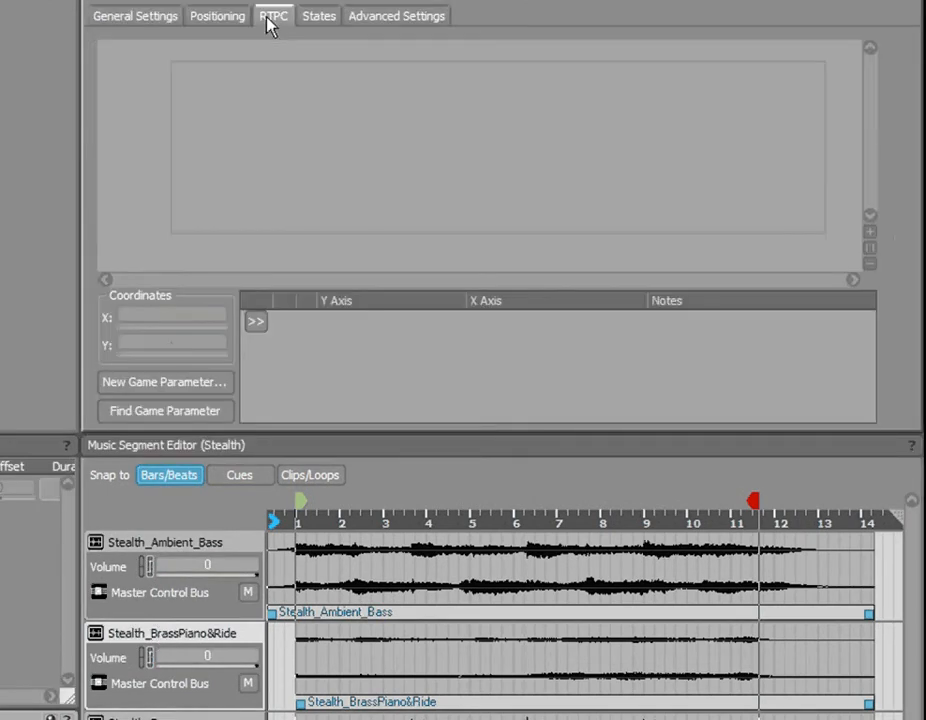
click(255, 321)
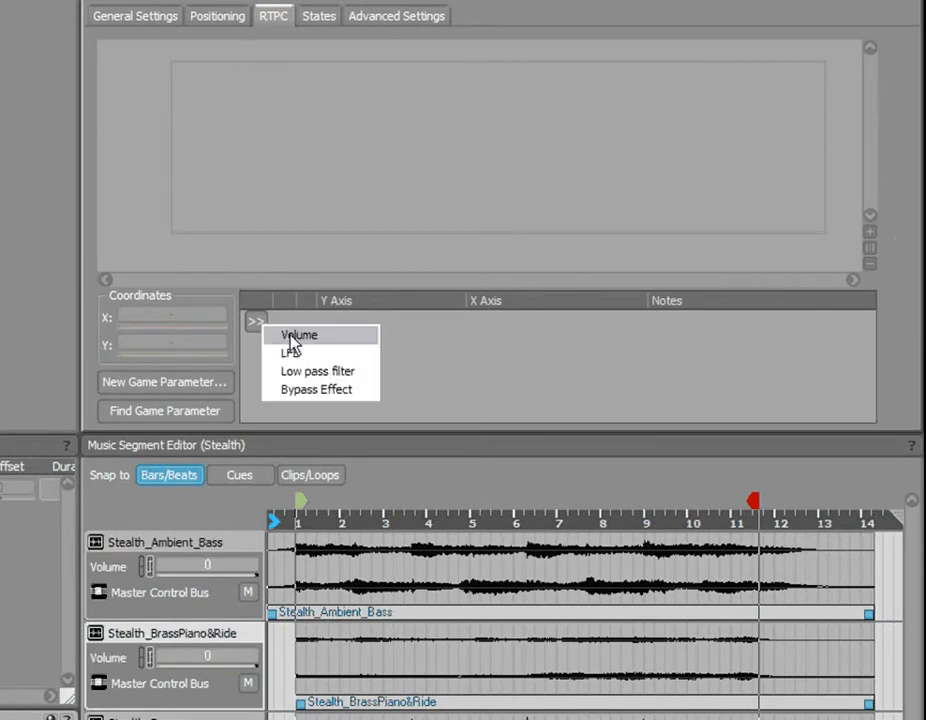
click(299, 335)
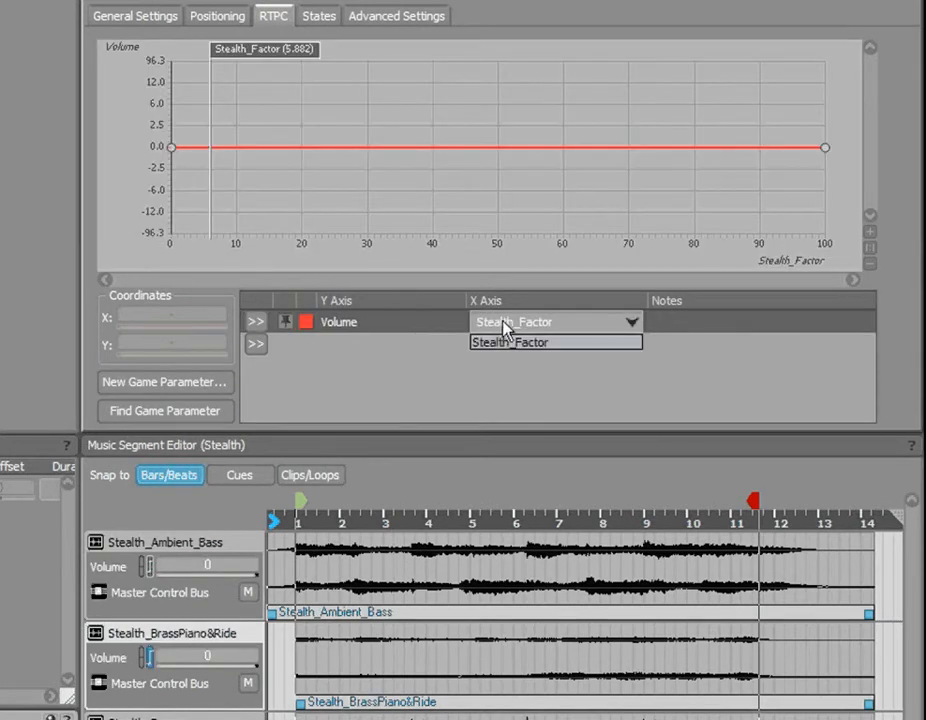
click(513, 341)
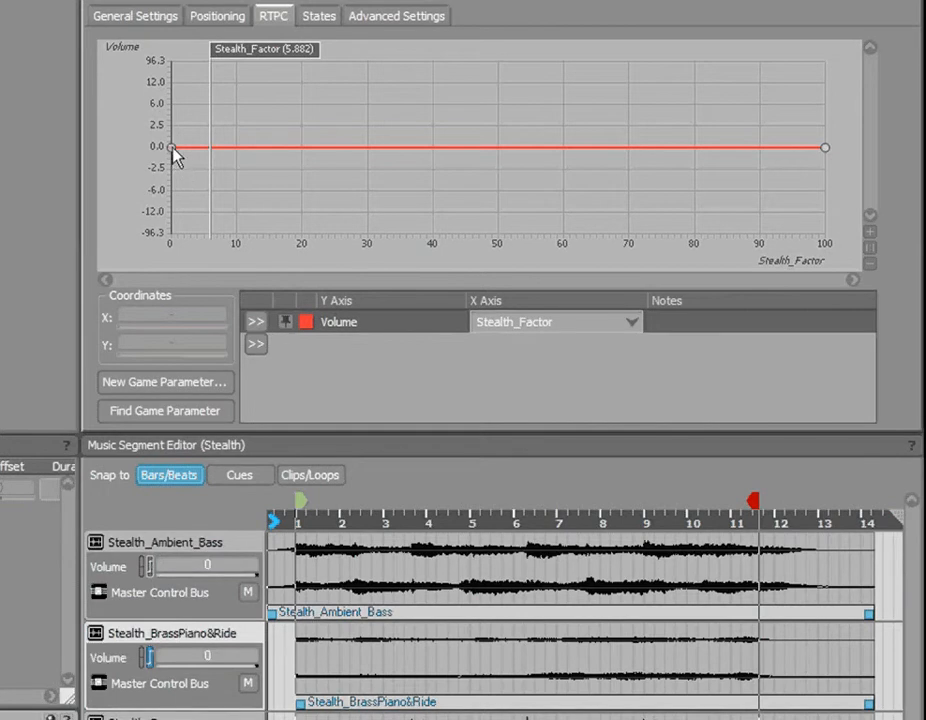
drag(170, 147, 170, 234)
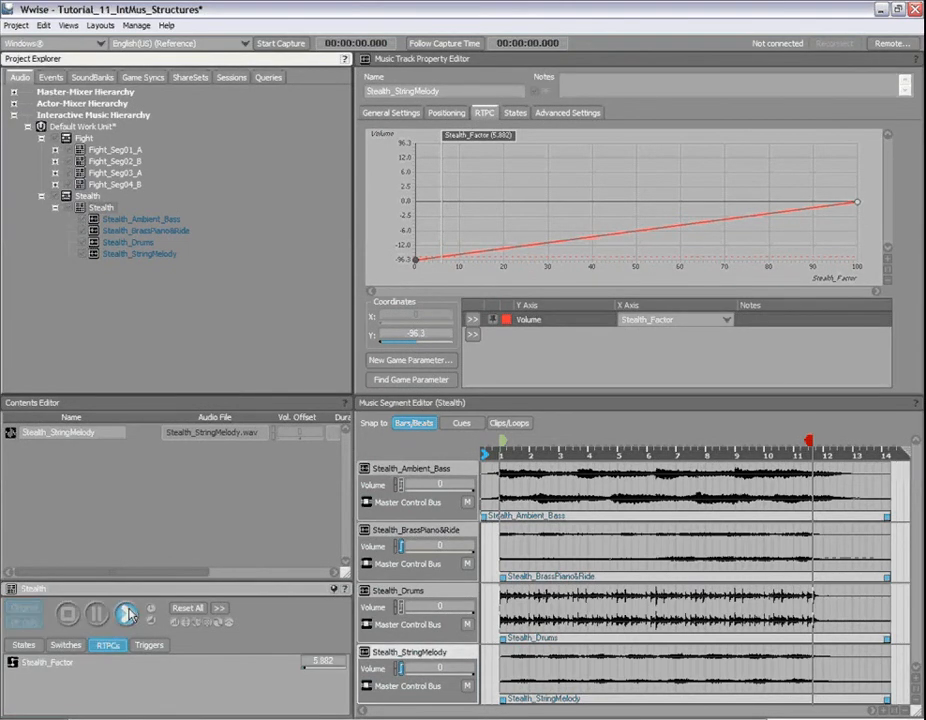
click(124, 613)
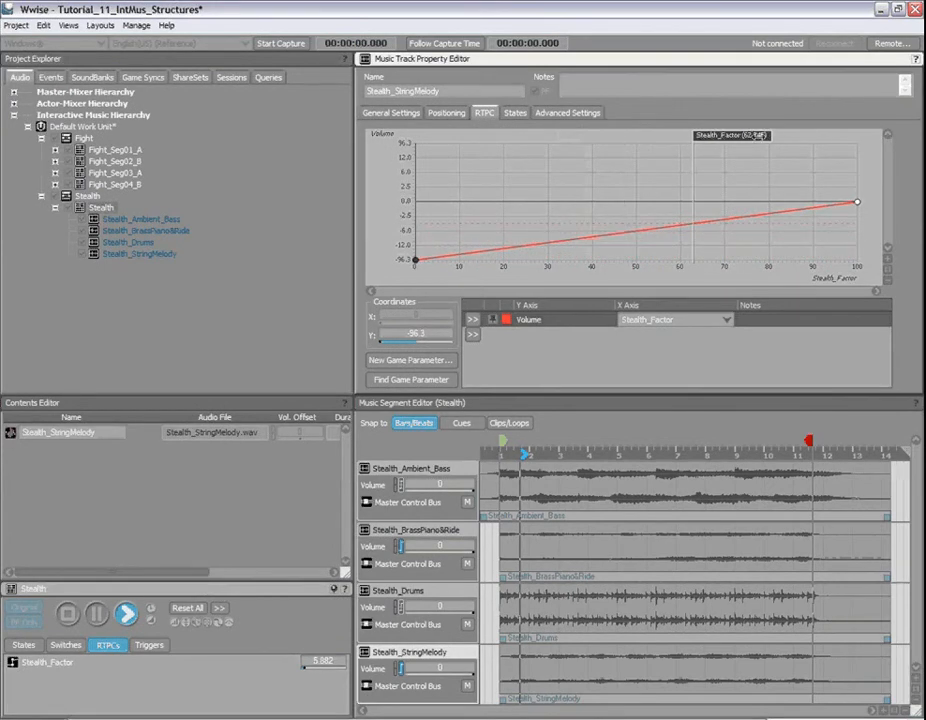
drag(857, 201, 857, 143)
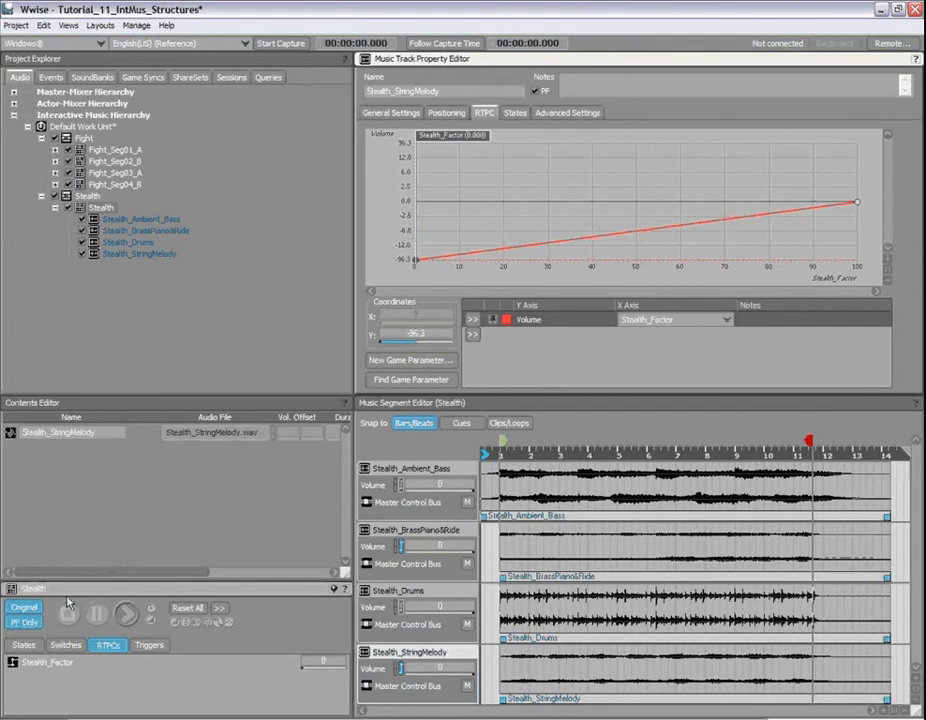
click(390, 112)
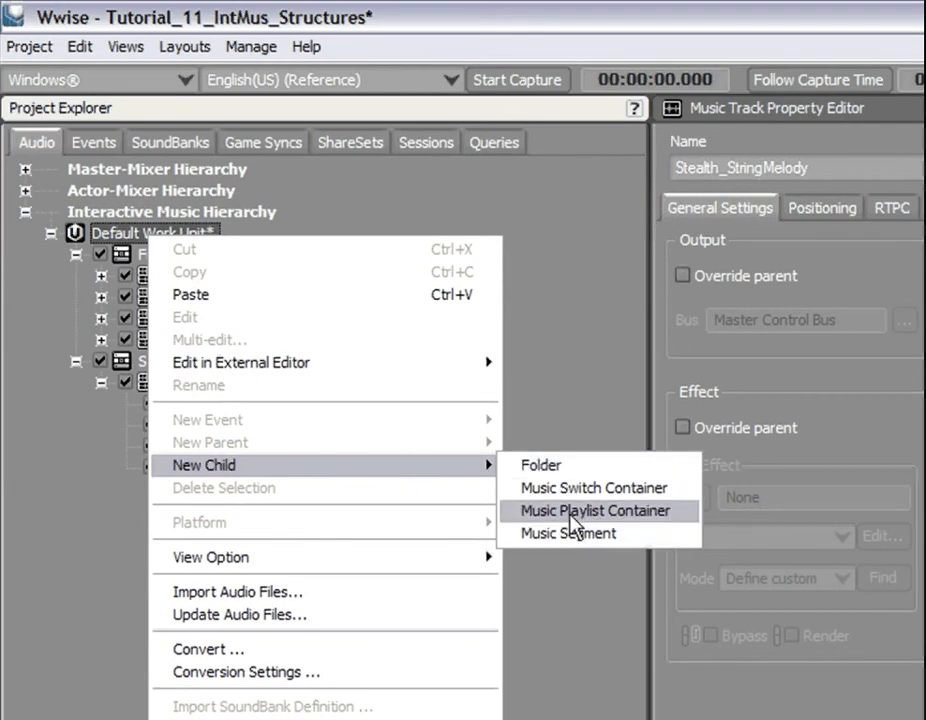
Create a Stress playlist, then wrap Fight, Stress and Stealth in the In-Game Music switch container
click(593, 510)
text(Stress)
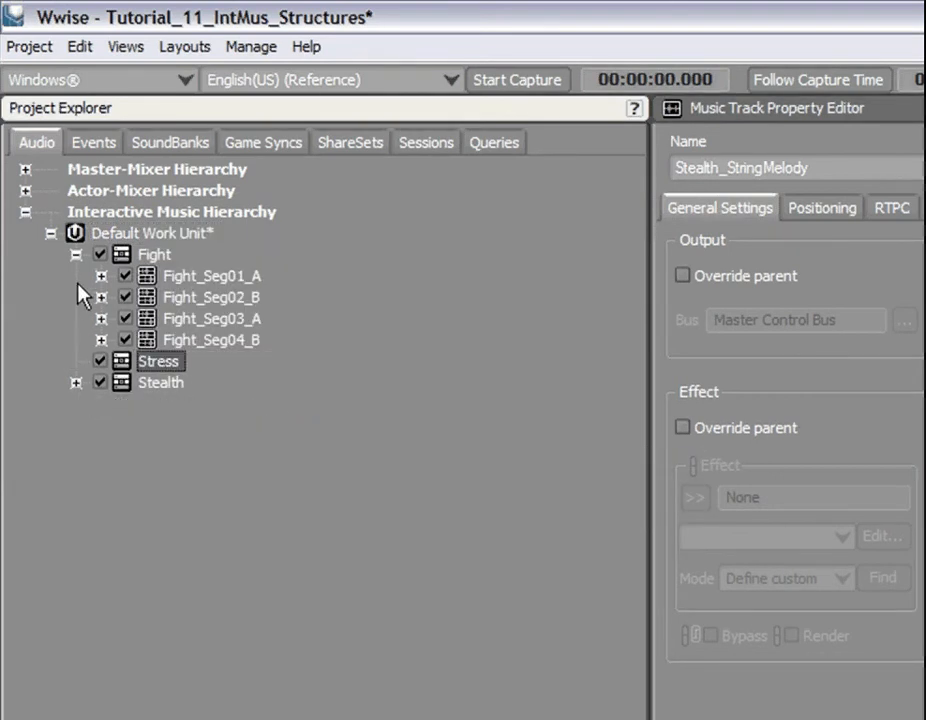
click(75, 254)
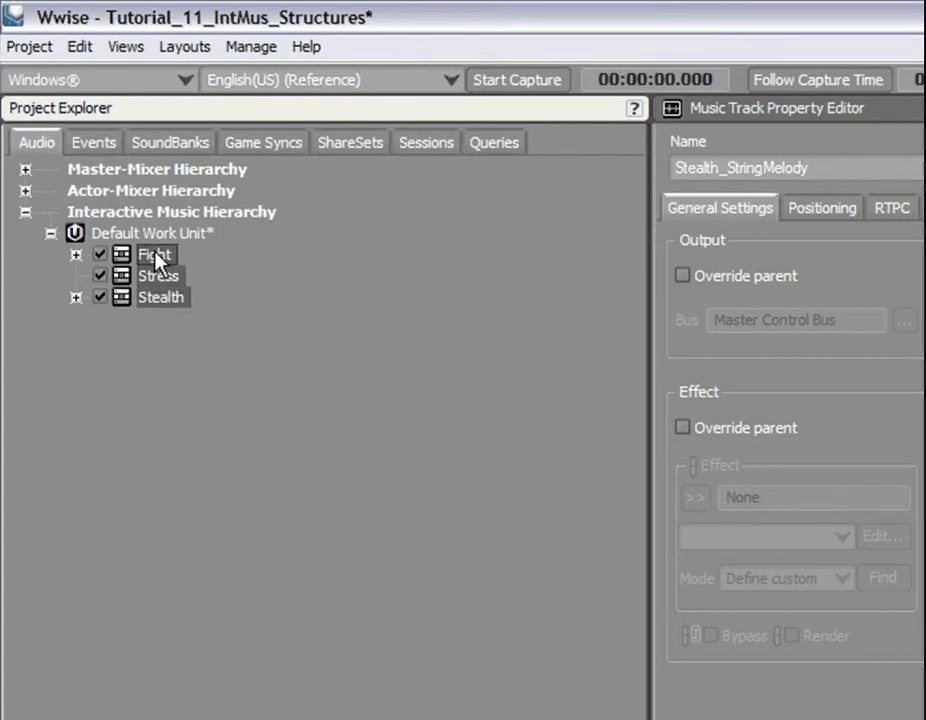
right_click(155, 254)
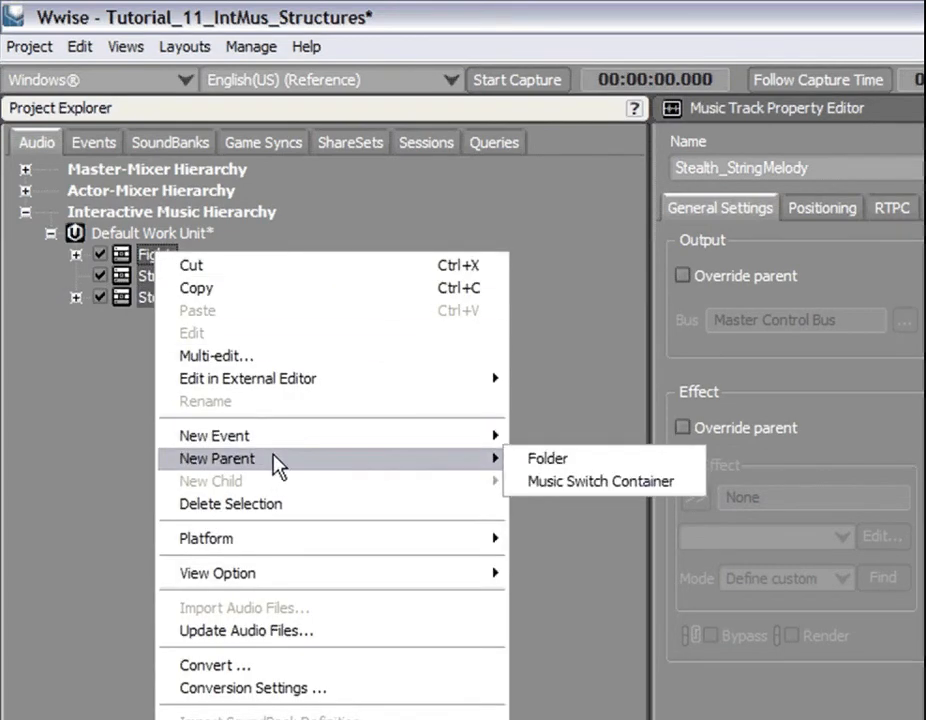
mouse_move(595, 481)
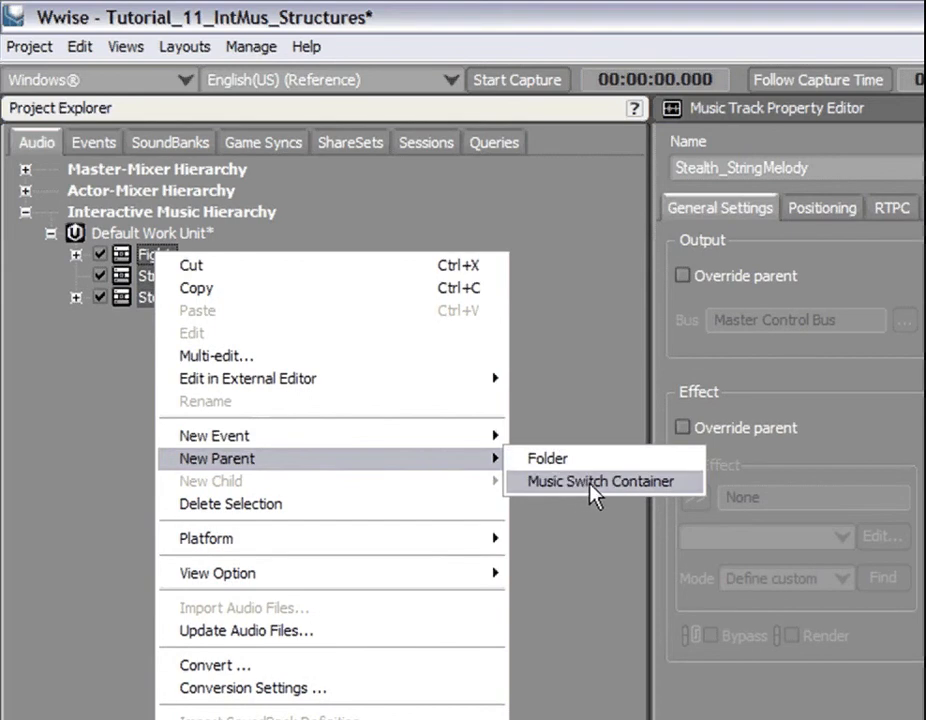
click(604, 481)
text(In-Game Music)
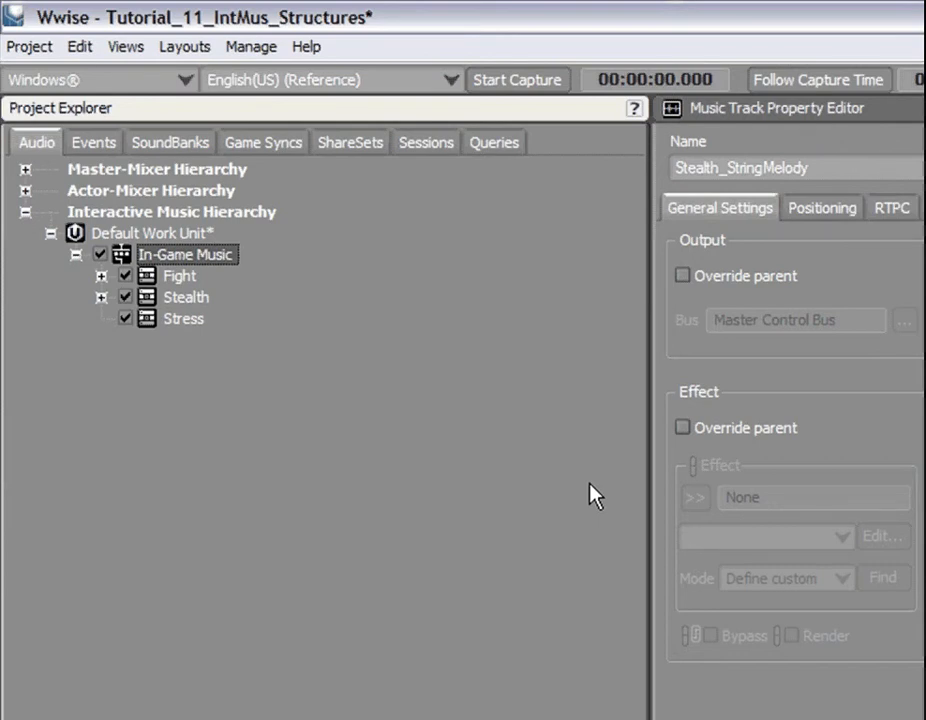
mouse_move(443, 385)
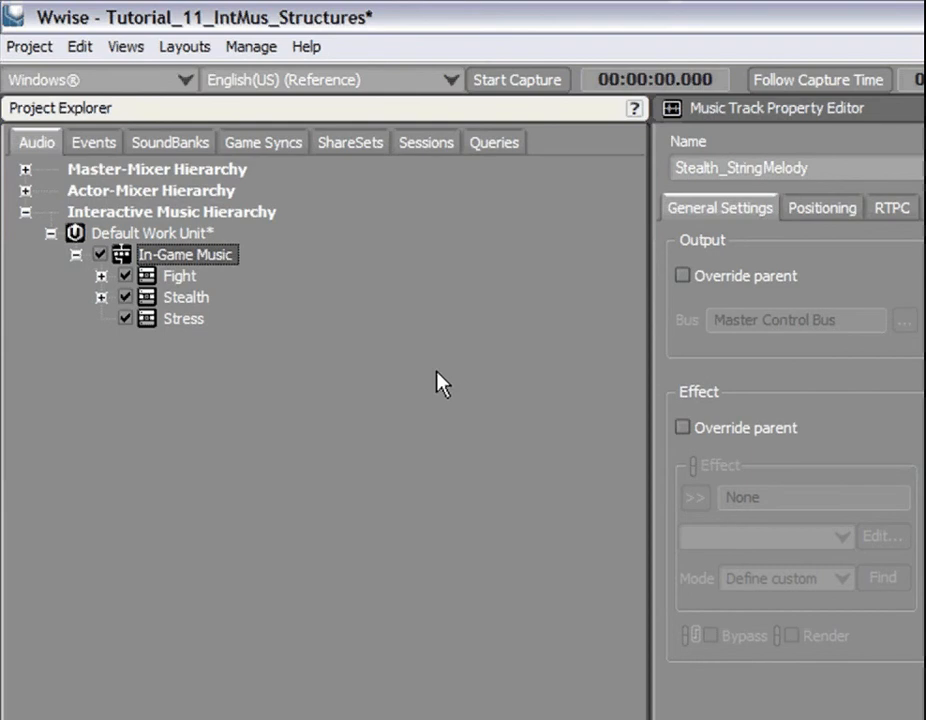
Under Game Syncs, add state group InGame with Stealth, Stress and Fight states
click(263, 142)
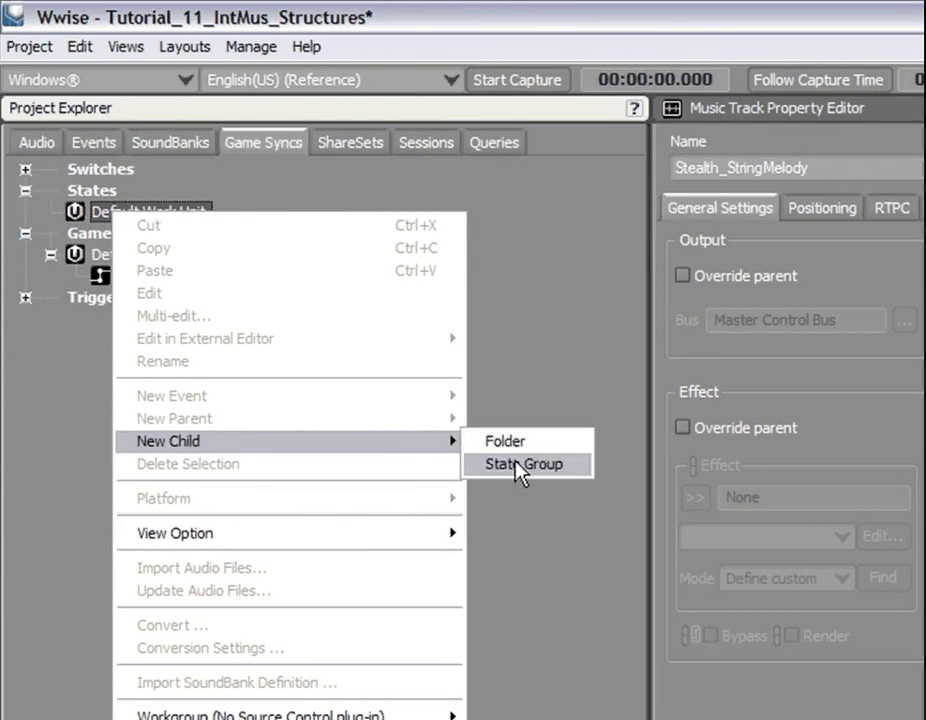
click(526, 464)
text(InGame)
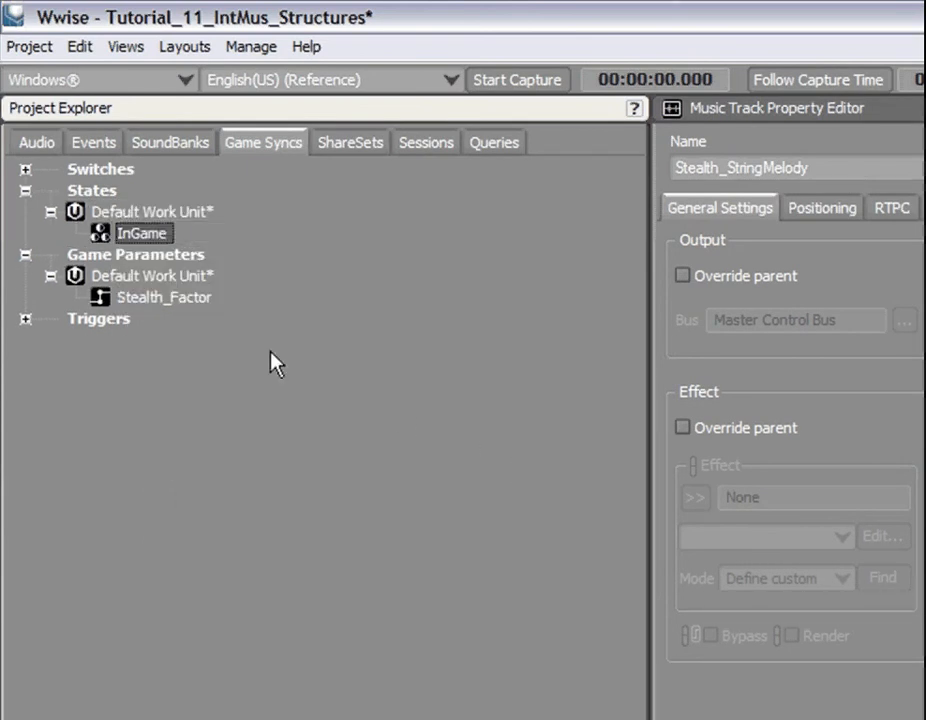
right_click(143, 232)
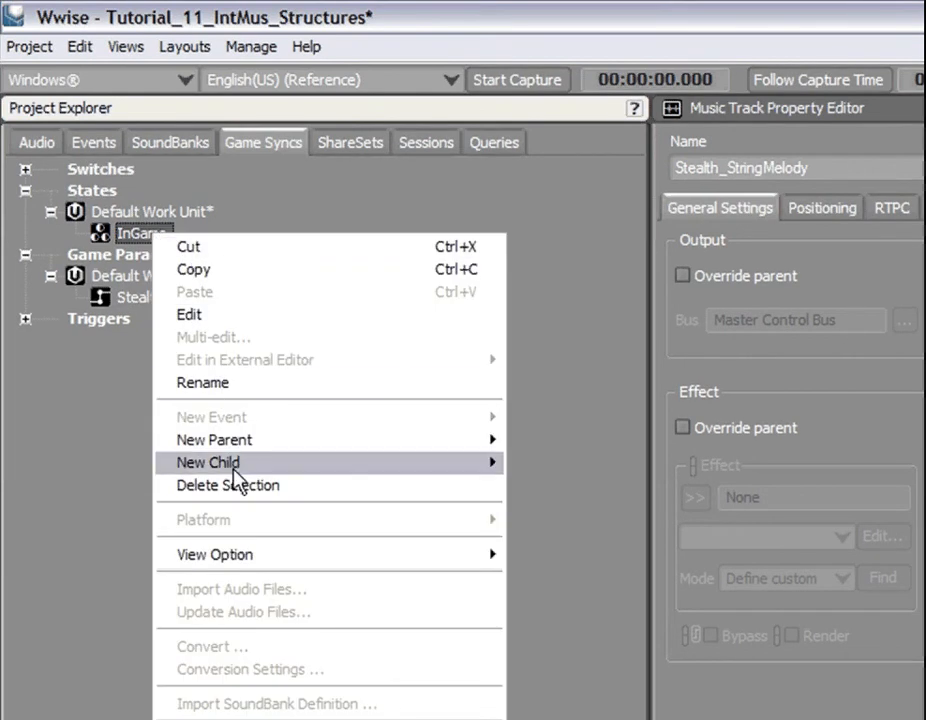
click(207, 462)
text(Fight)
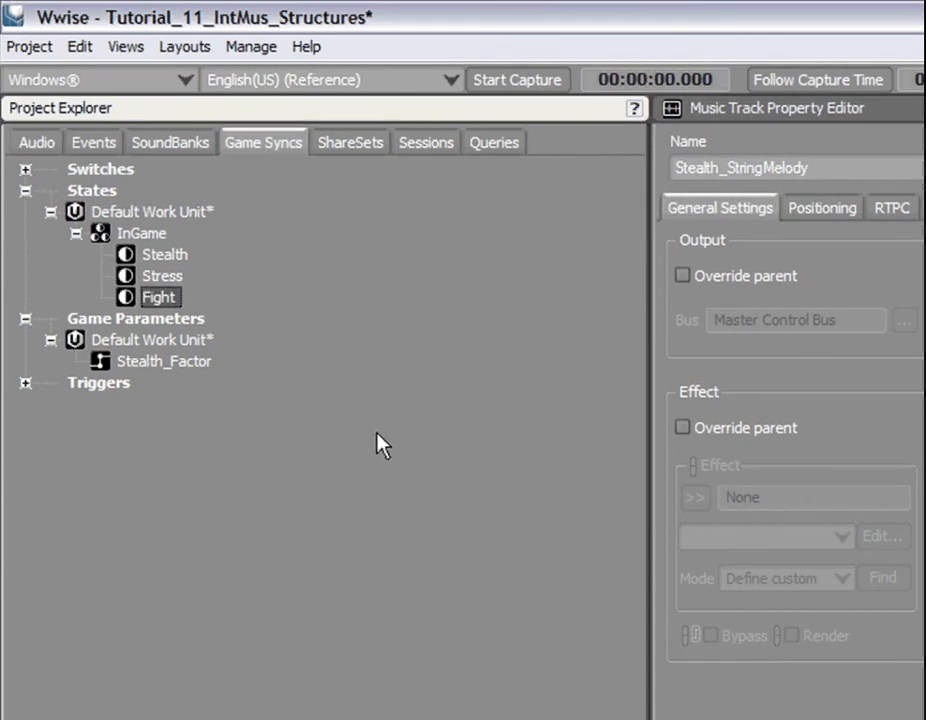
mouse_move(248, 338)
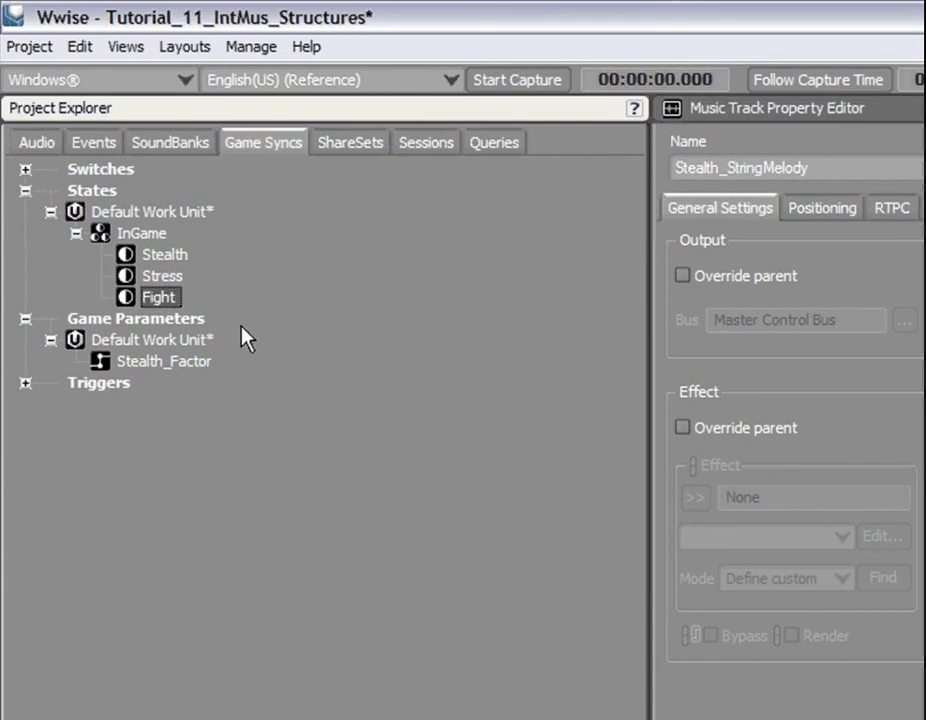
click(37, 142)
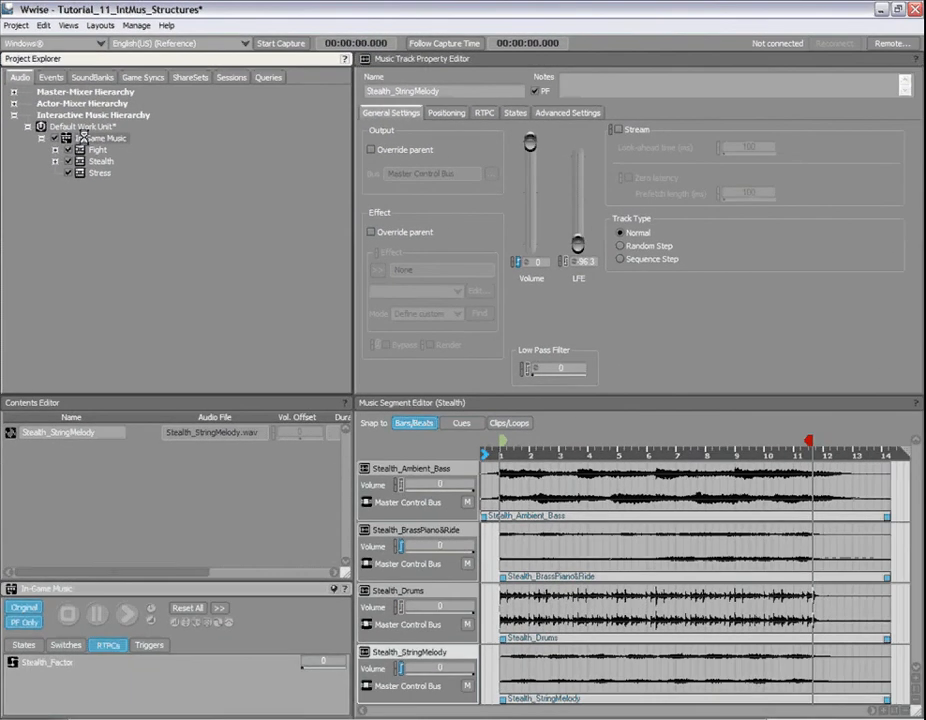
Set In-Game Music's switch type to State, using the InGame group
click(104, 138)
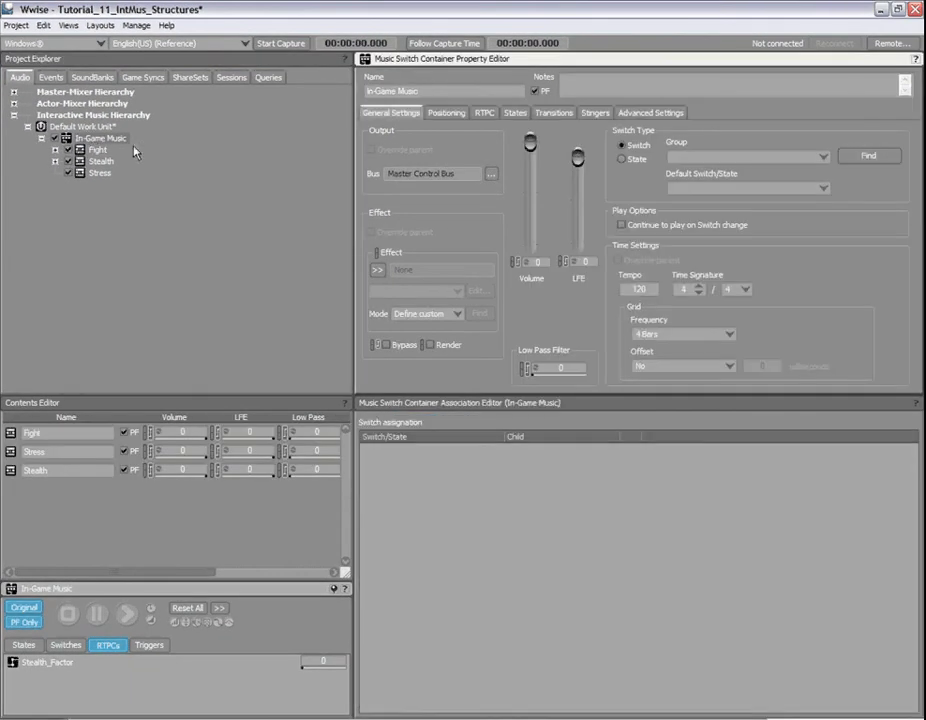
click(623, 159)
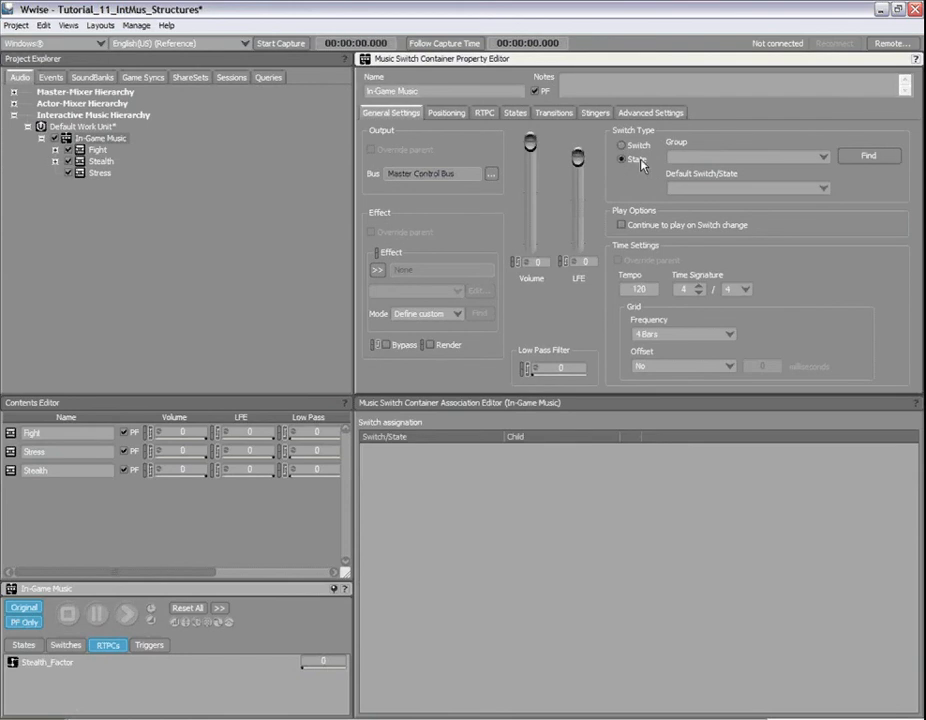
click(621, 159)
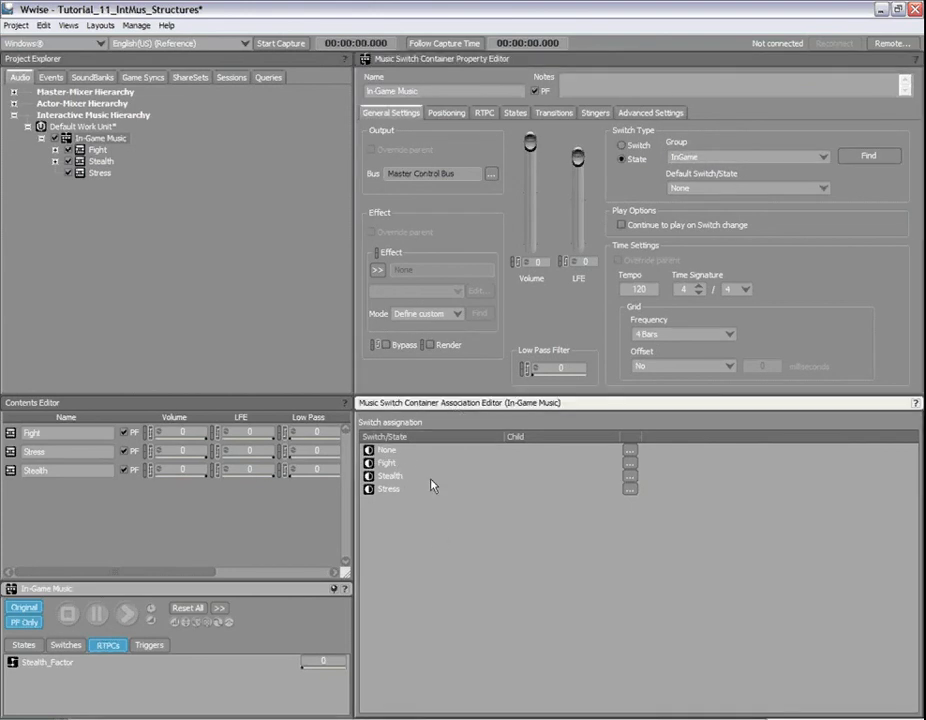
mouse_move(451, 478)
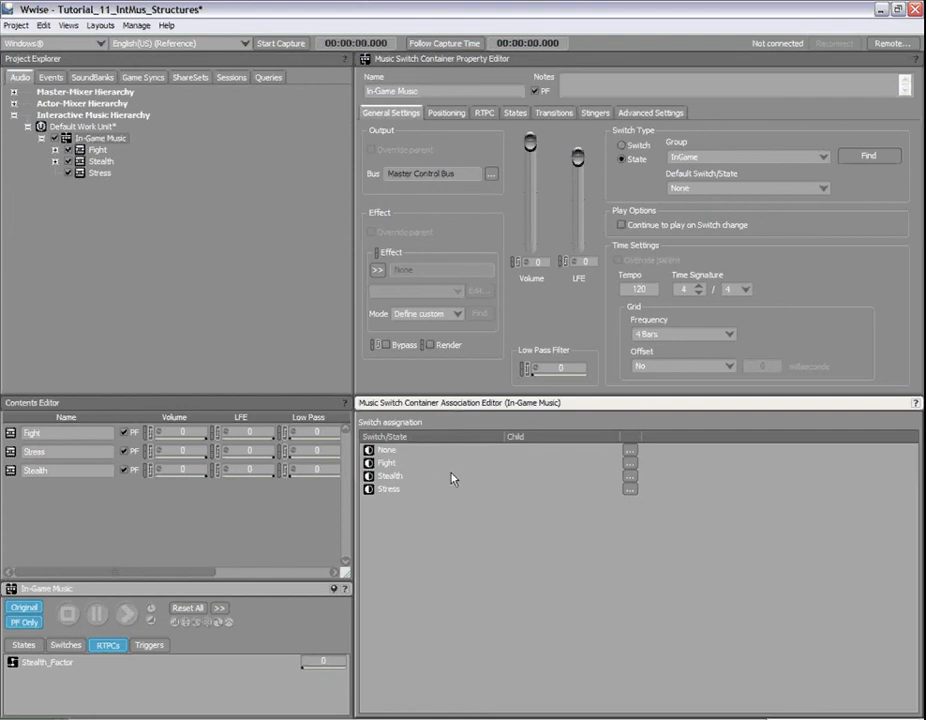
mouse_move(396, 512)
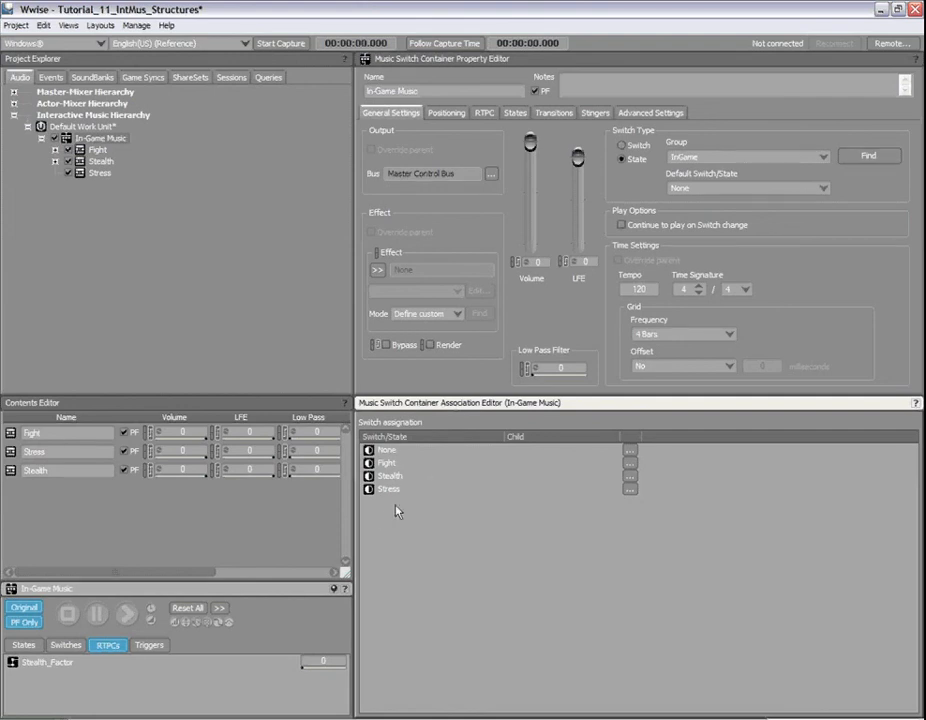